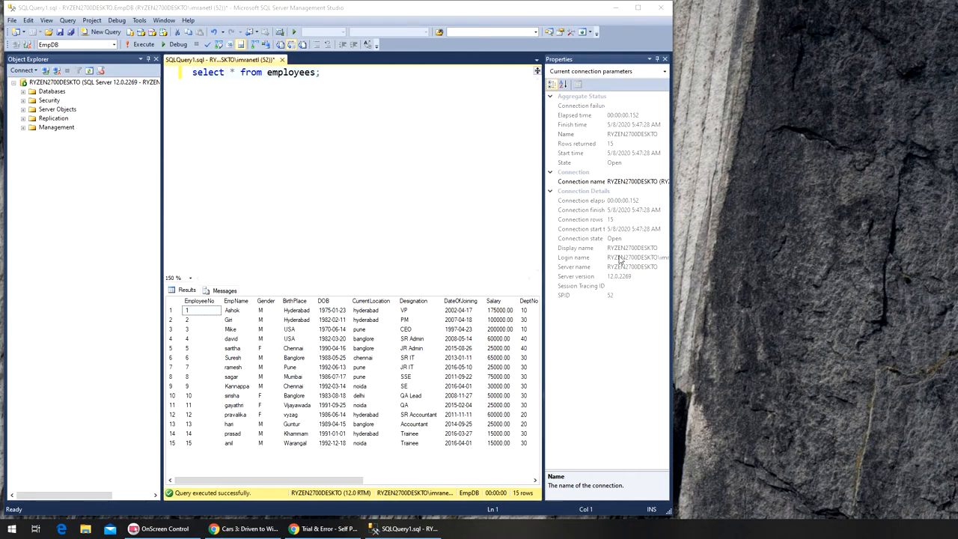
- Return from the browser to the query editor and type UPDATE below the SELECT query
click(324, 528)
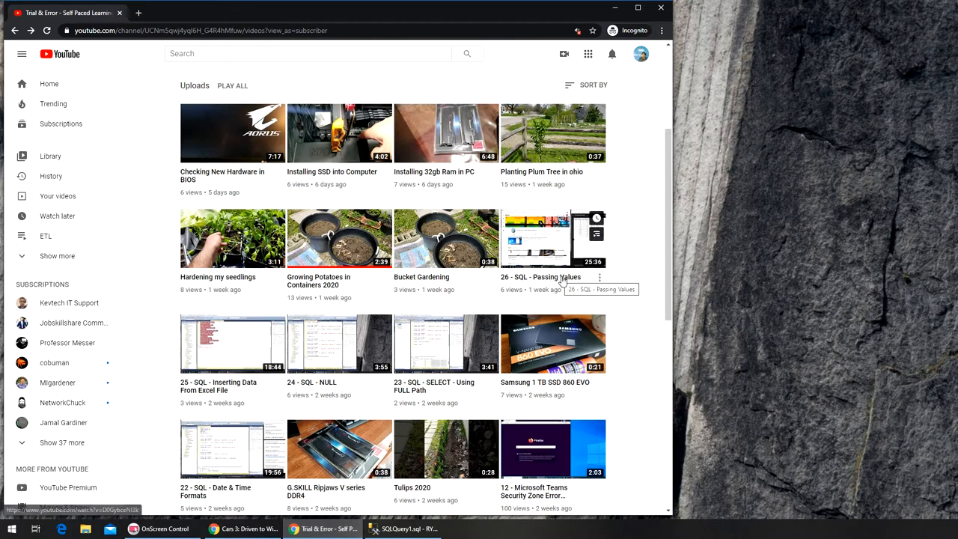
mouse_move(563, 281)
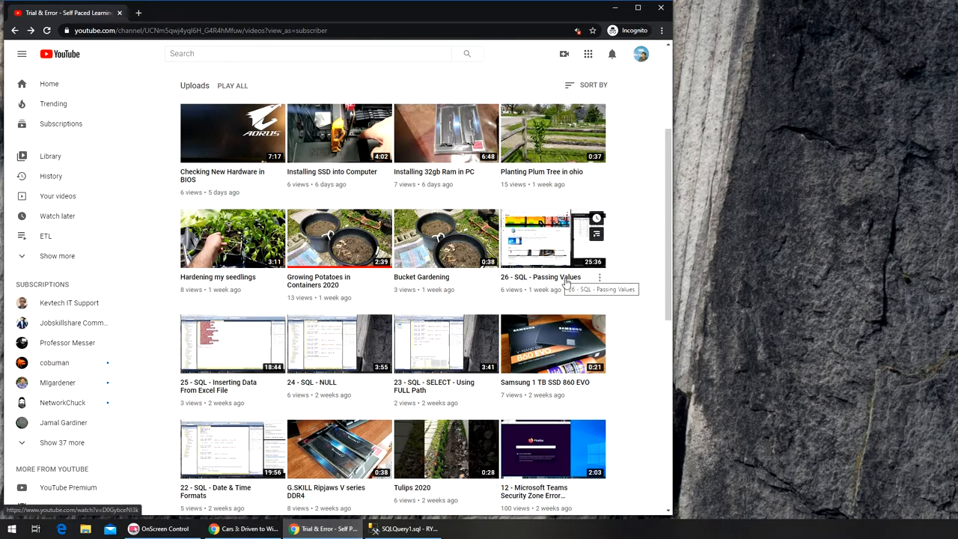
mouse_move(558, 288)
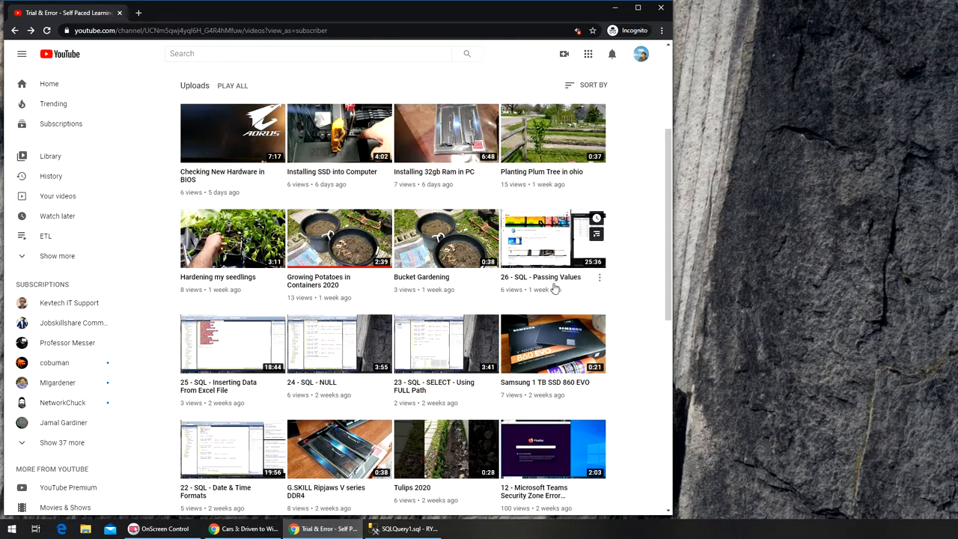
mouse_move(569, 289)
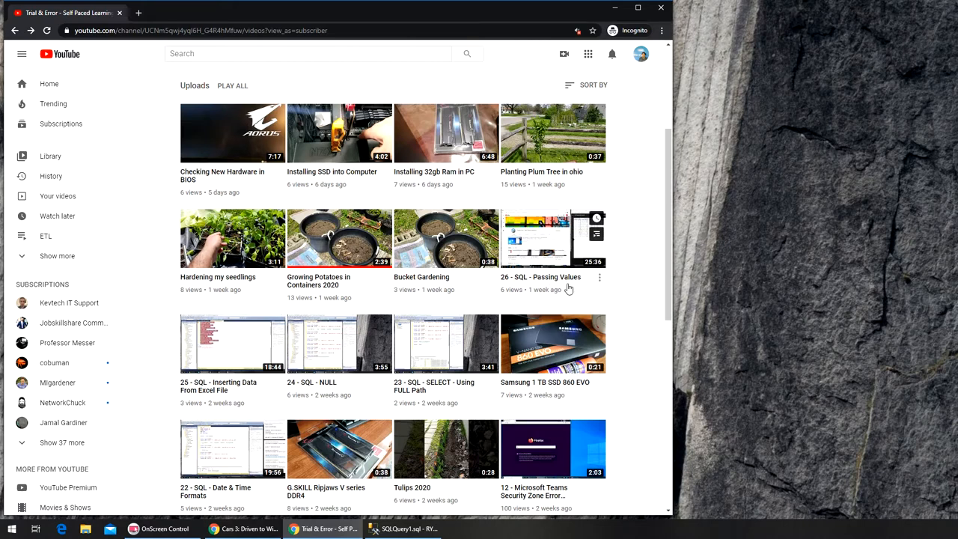
mouse_move(569, 158)
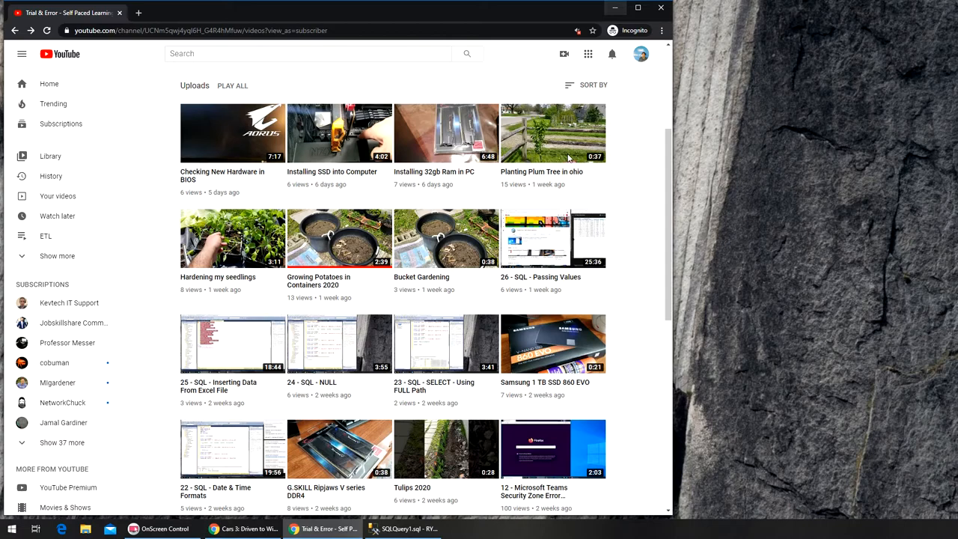
mouse_move(612, 53)
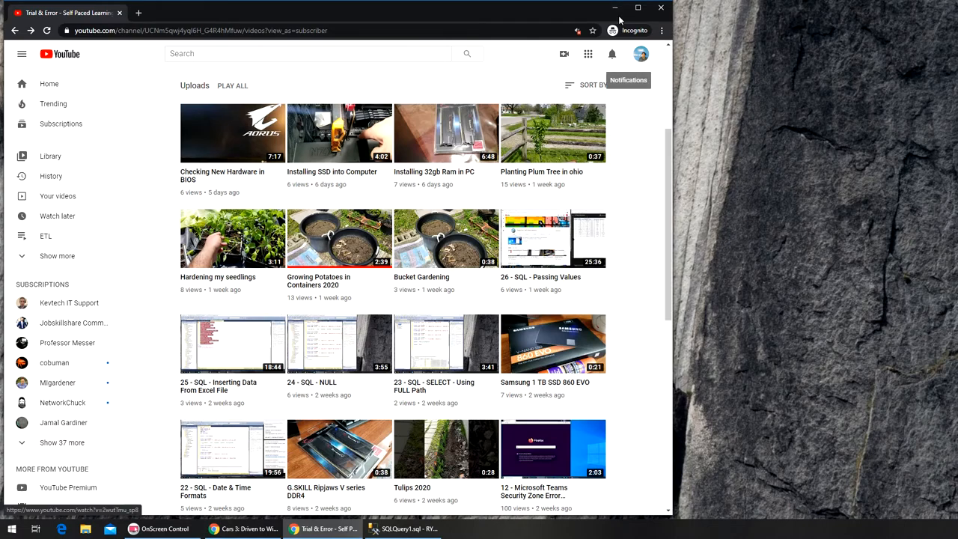
click(402, 529)
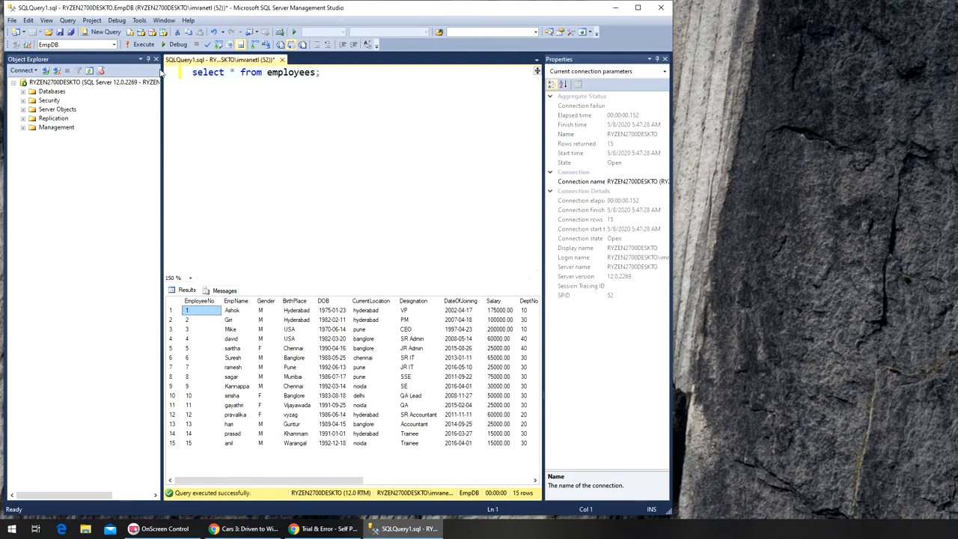
mouse_move(258, 366)
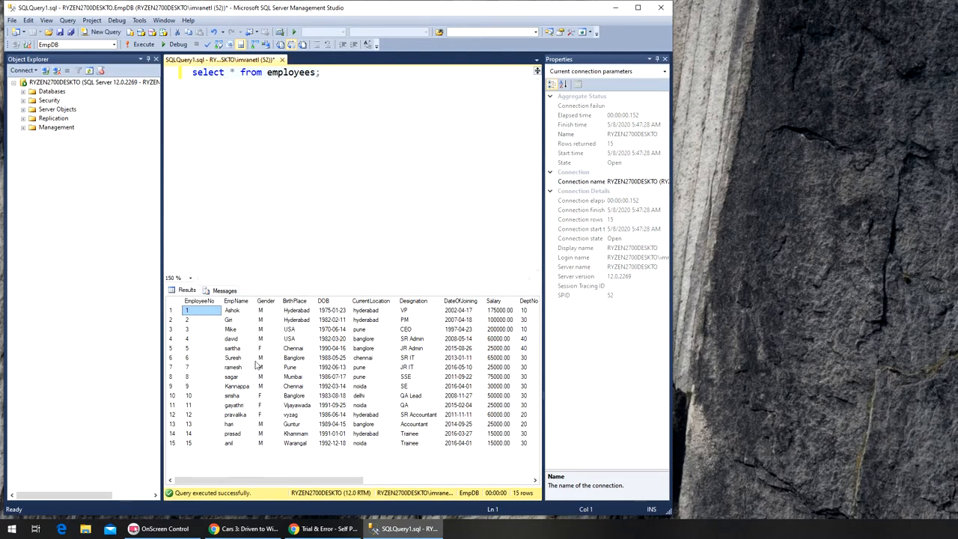
mouse_move(239, 423)
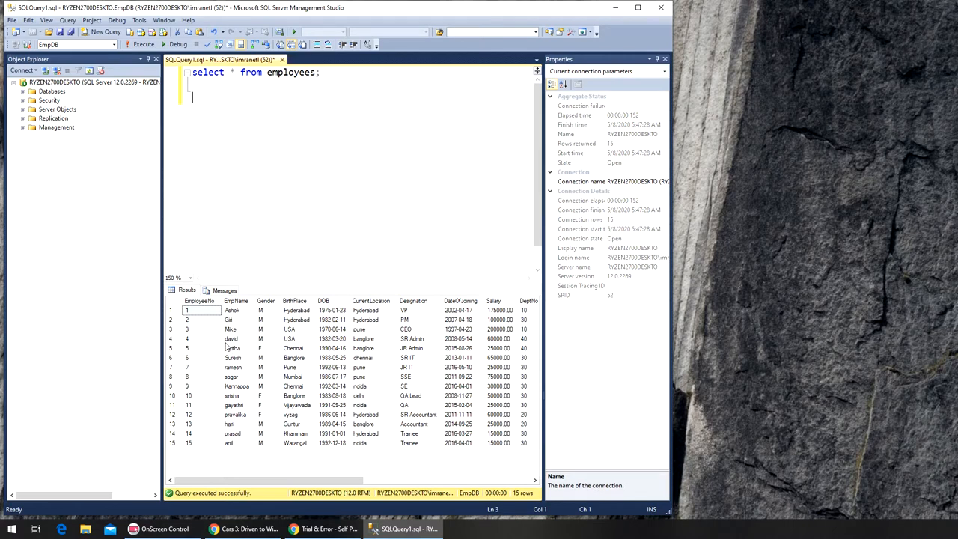
mouse_move(228, 347)
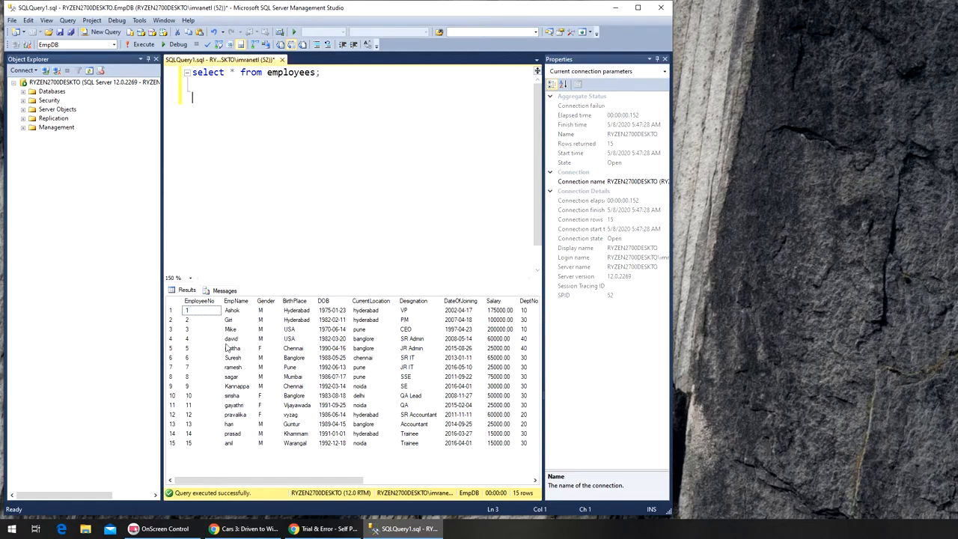
mouse_move(230, 348)
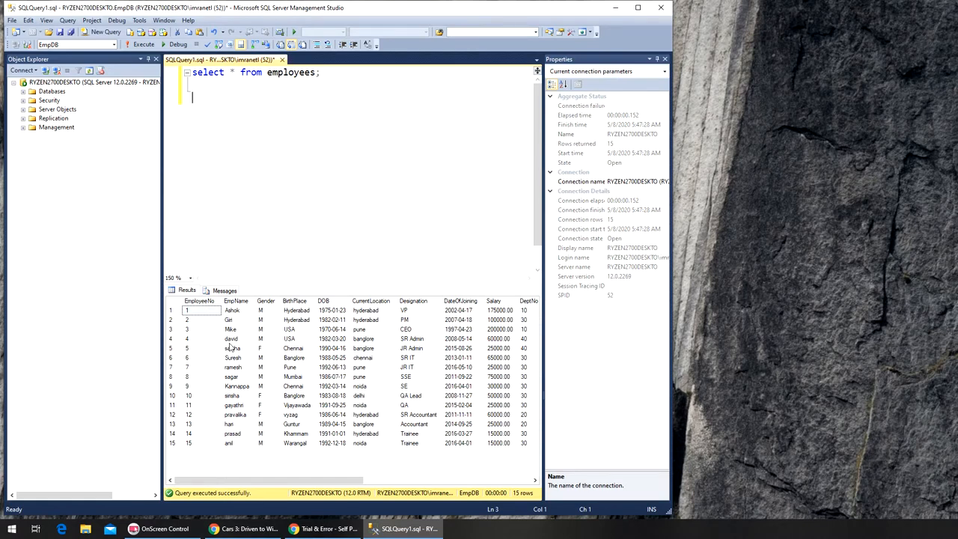
mouse_move(230, 444)
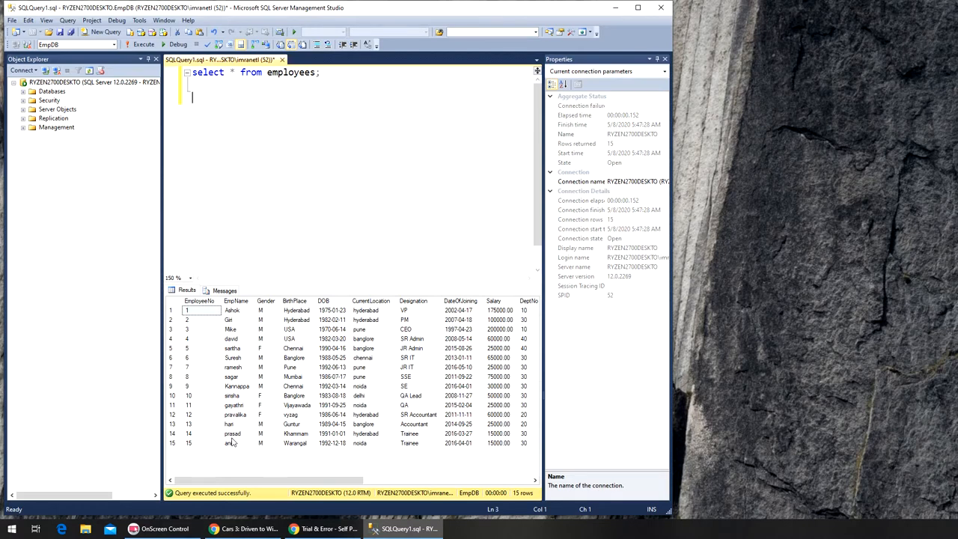
text(update)
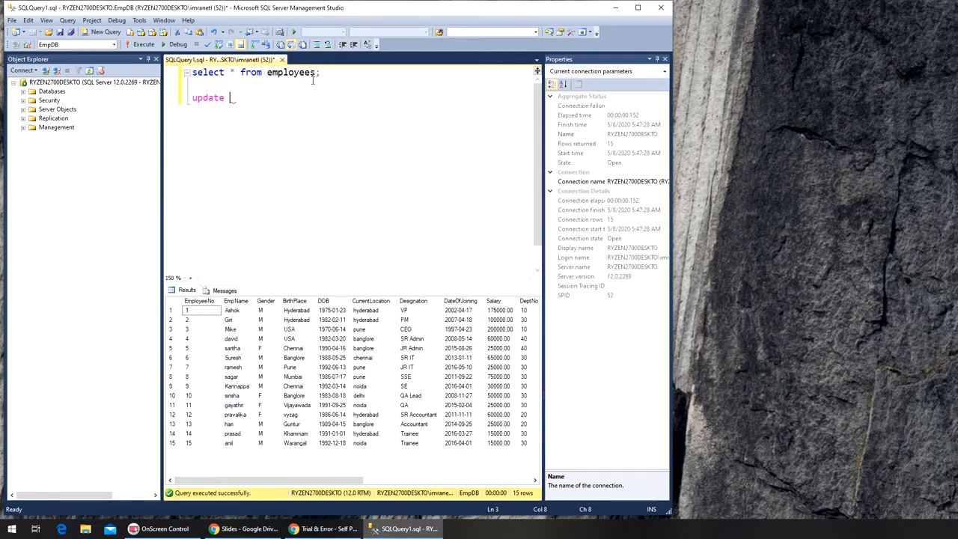
mouse_move(280, 165)
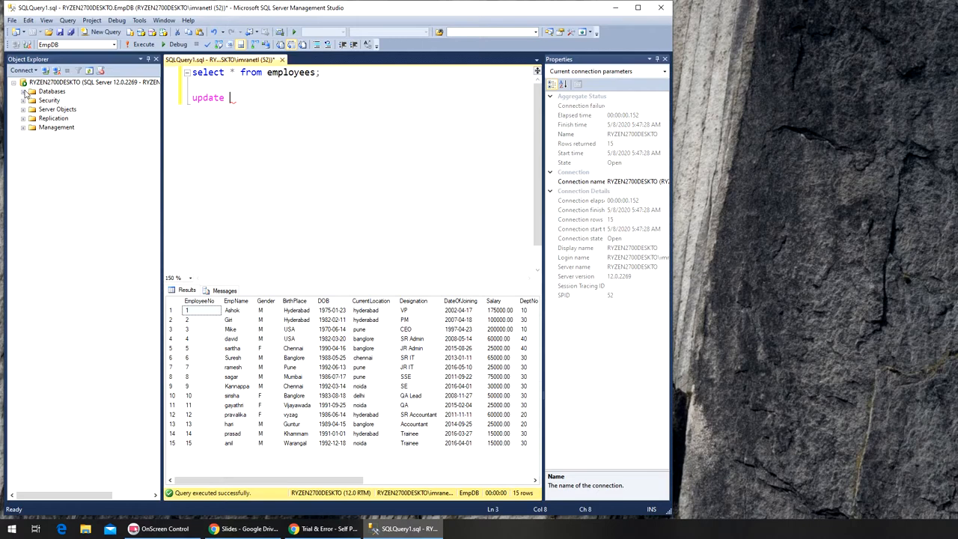
- Expand Databases, EmpDB and its Tables folder to list Employees and WAGES
click(23, 91)
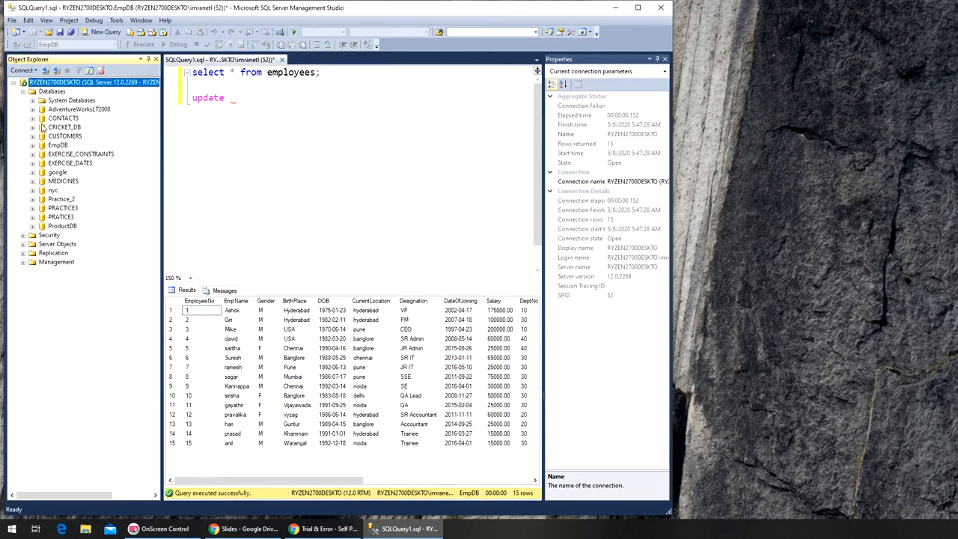
click(24, 146)
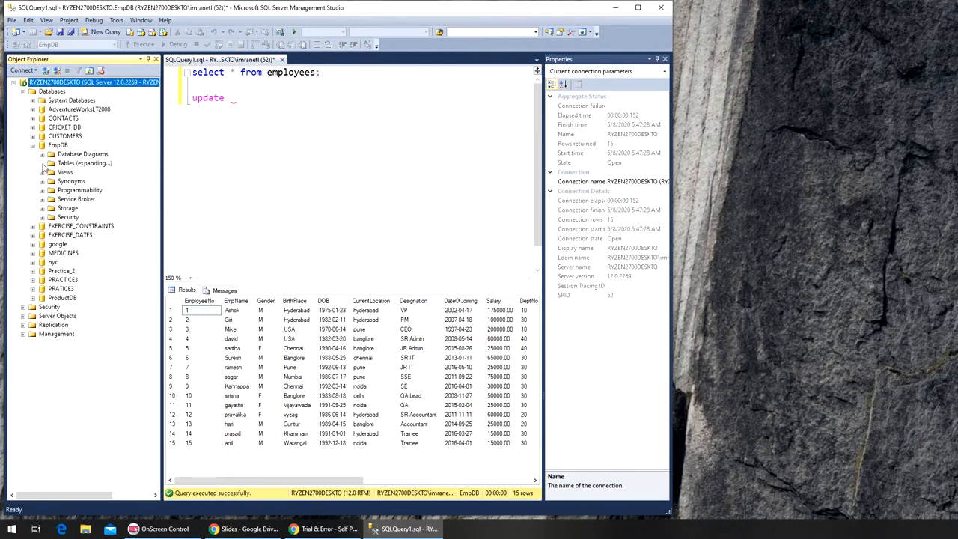
click(43, 163)
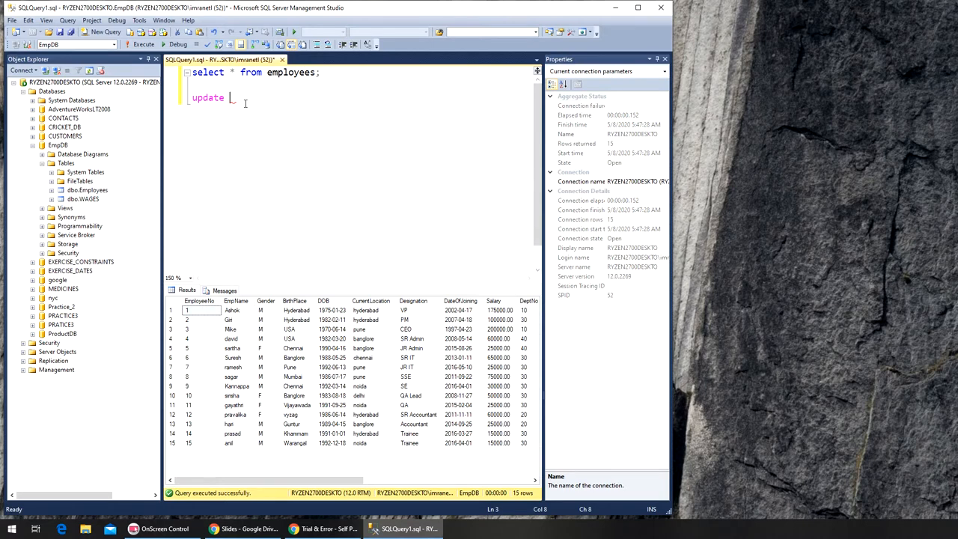
mouse_move(297, 113)
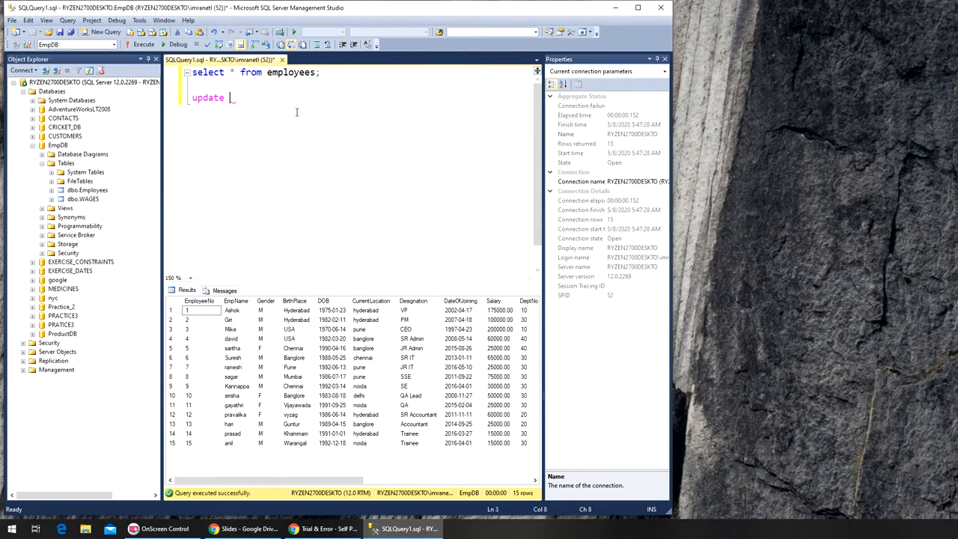
- Write UPDATE Employees SET EmpName = 'David' and continue on the next line
text(Employee)
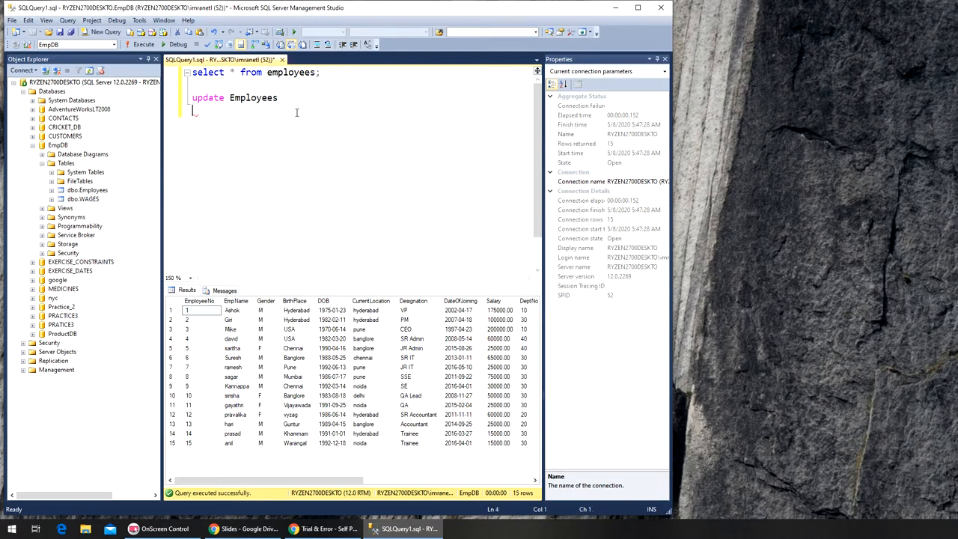
text(set)
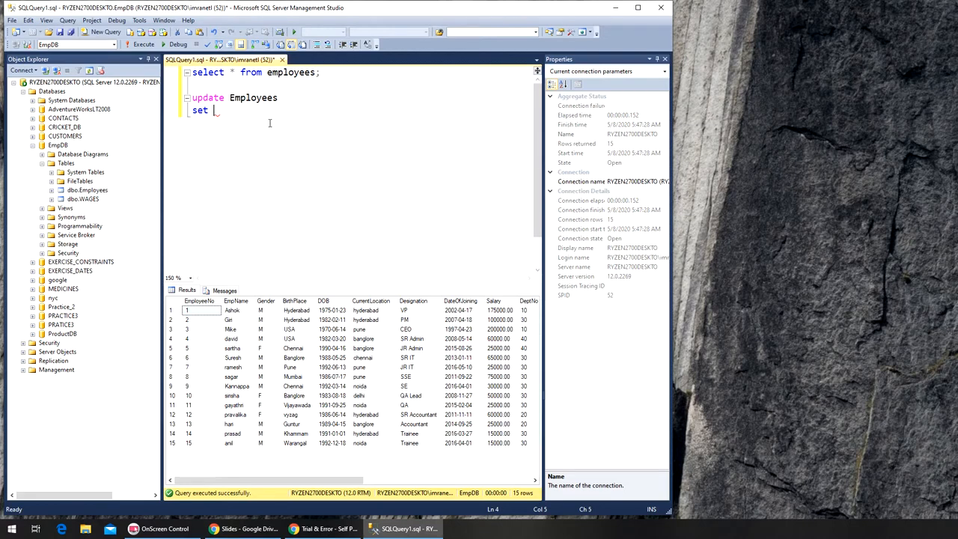
text(d)
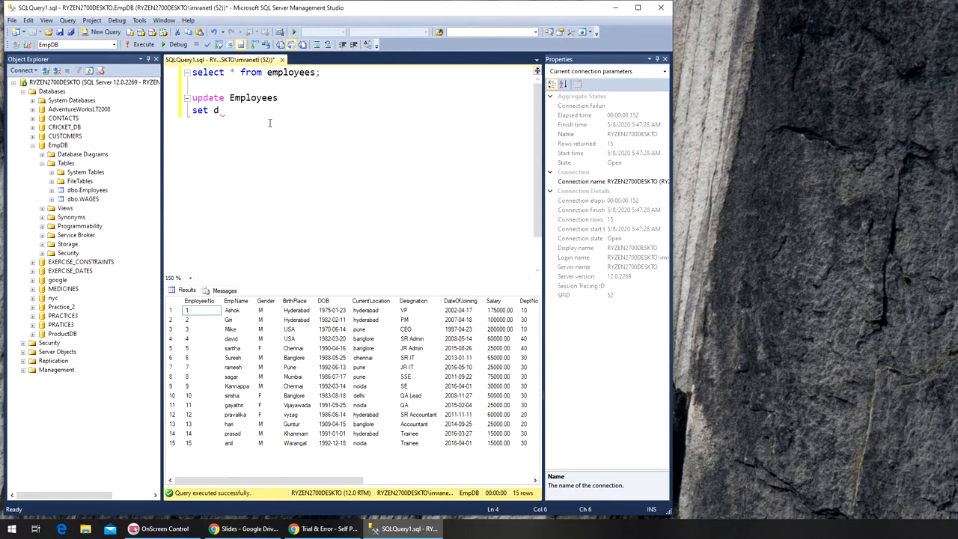
text(aved)
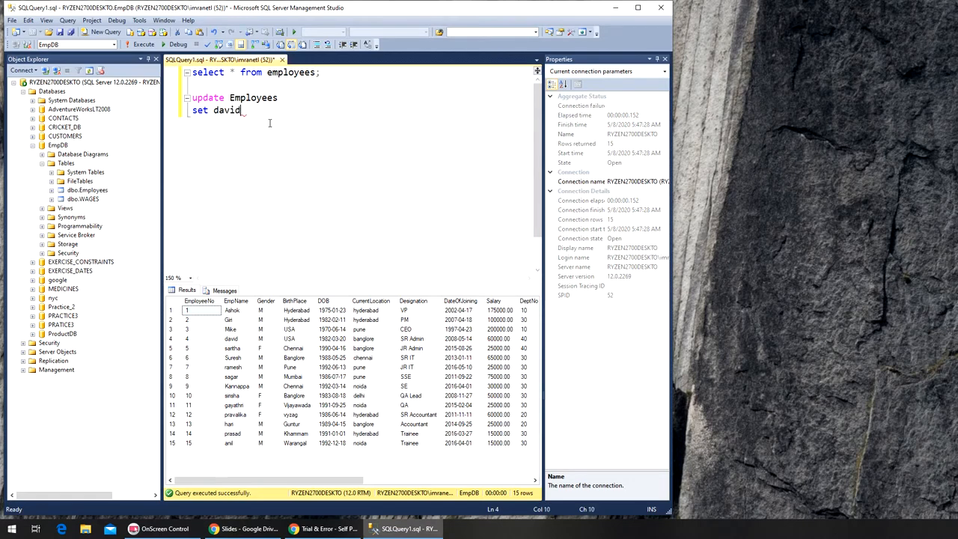
text(=)
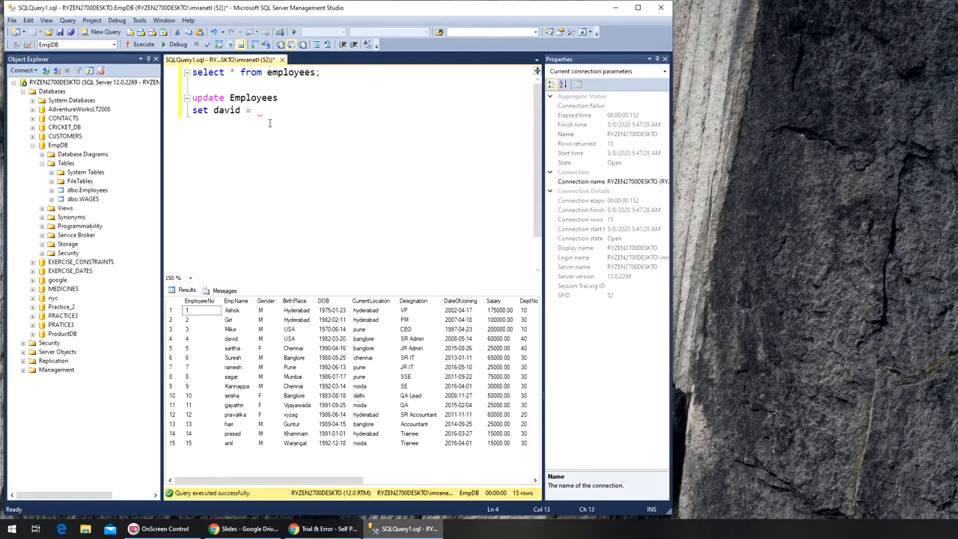
text('Dav)
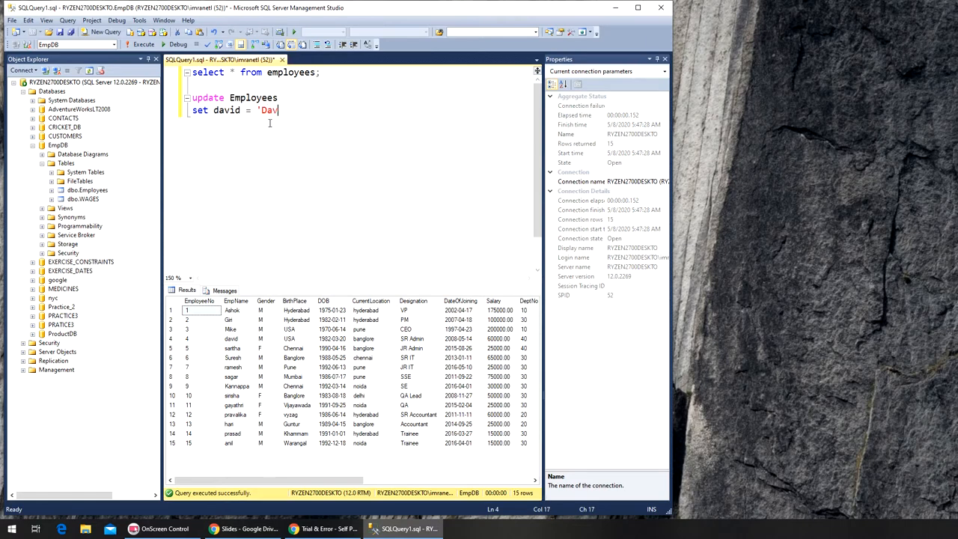
text(id)
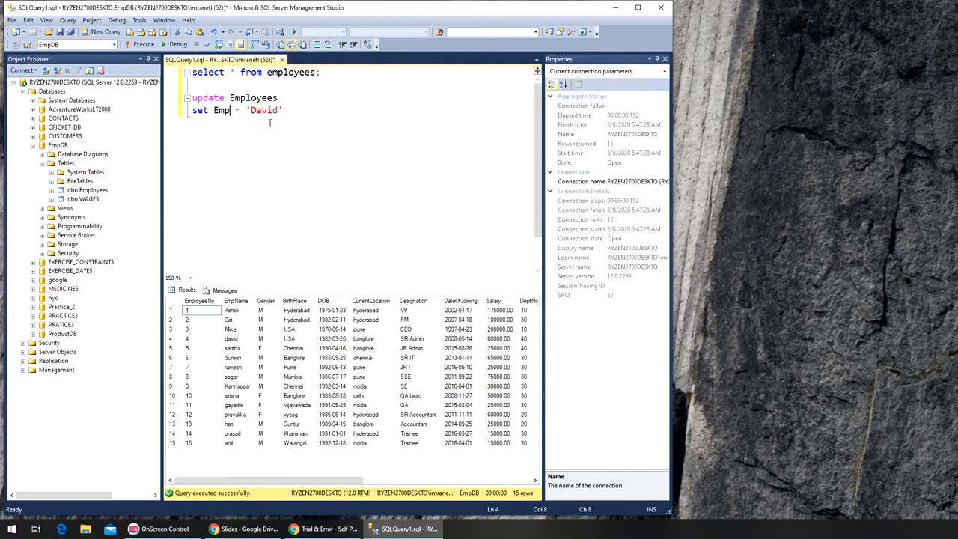
text(Name)
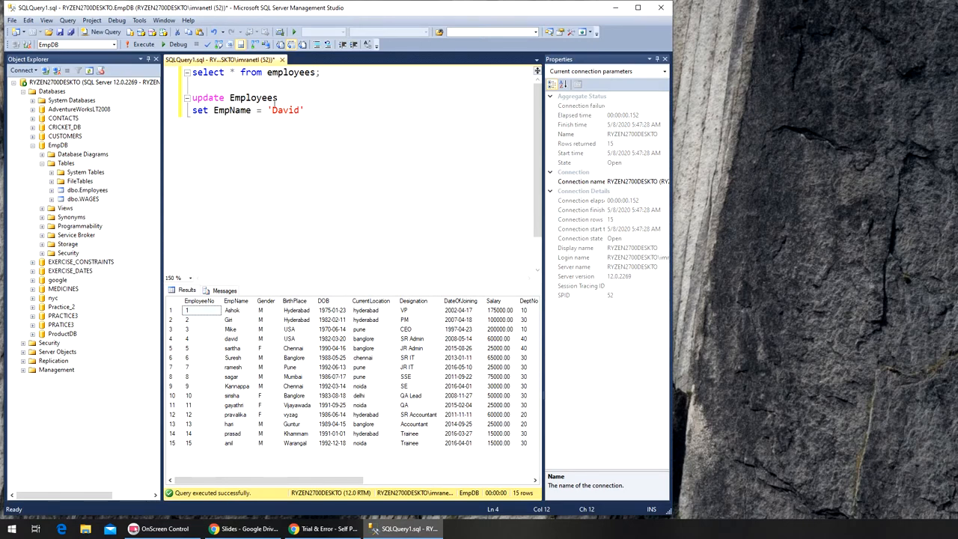
click(306, 110)
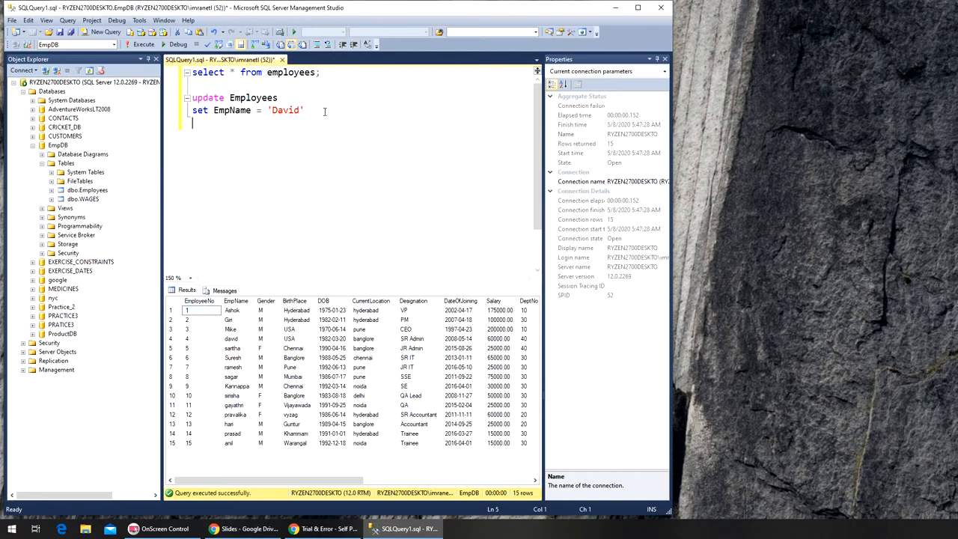
- Start a WHERE line beneath the SET clause
text(where)
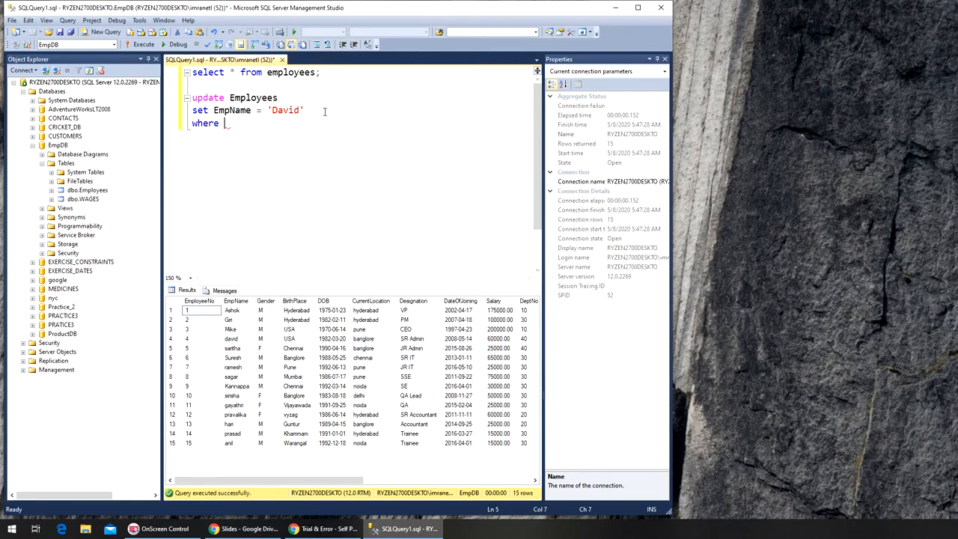
mouse_move(335, 122)
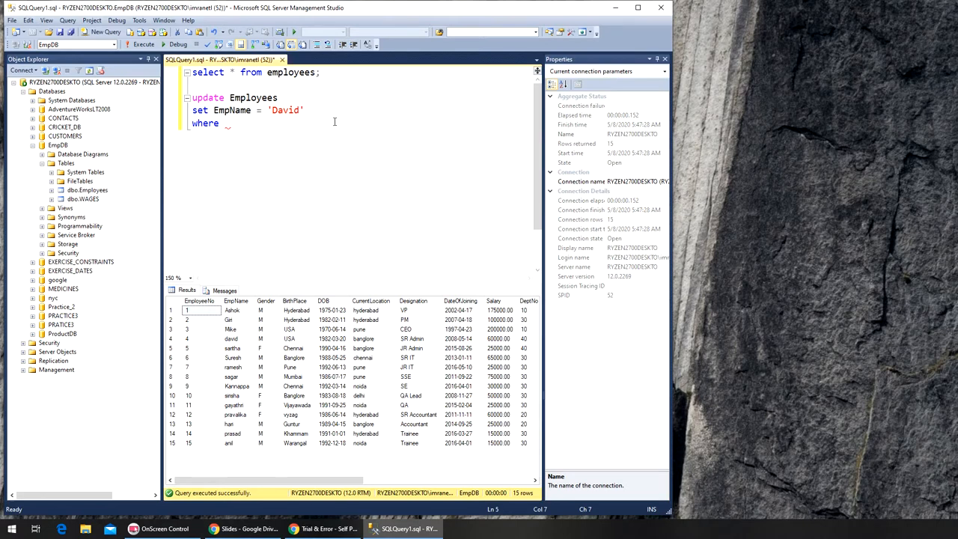
mouse_move(191, 394)
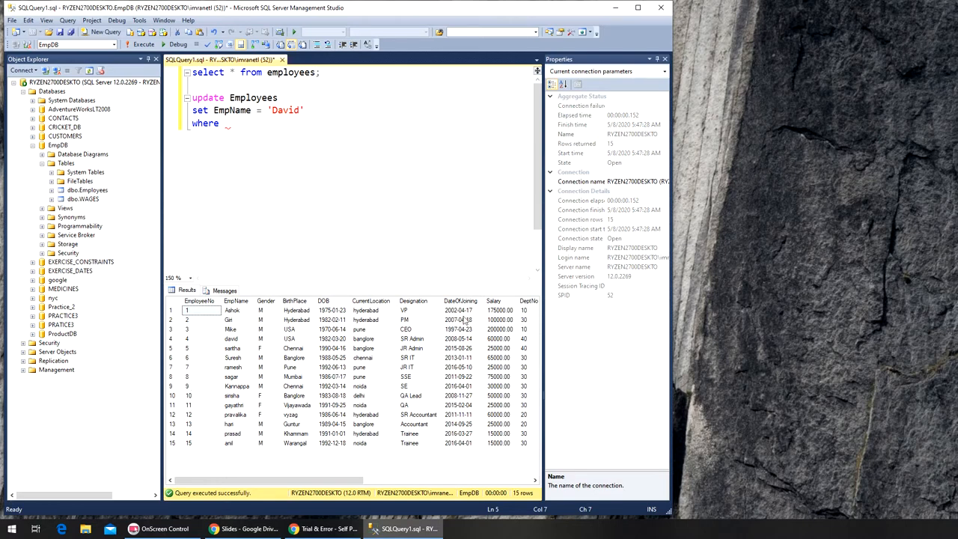
mouse_move(378, 348)
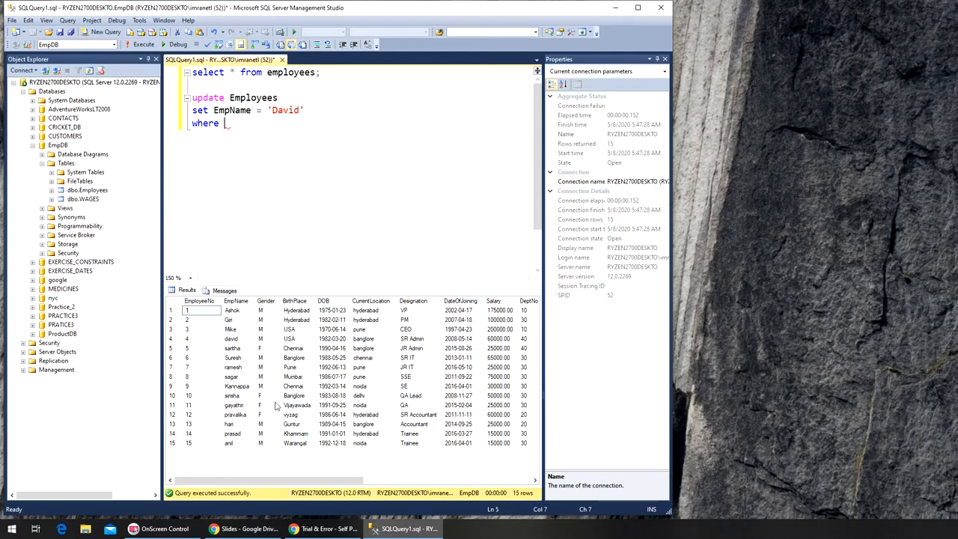
mouse_move(271, 406)
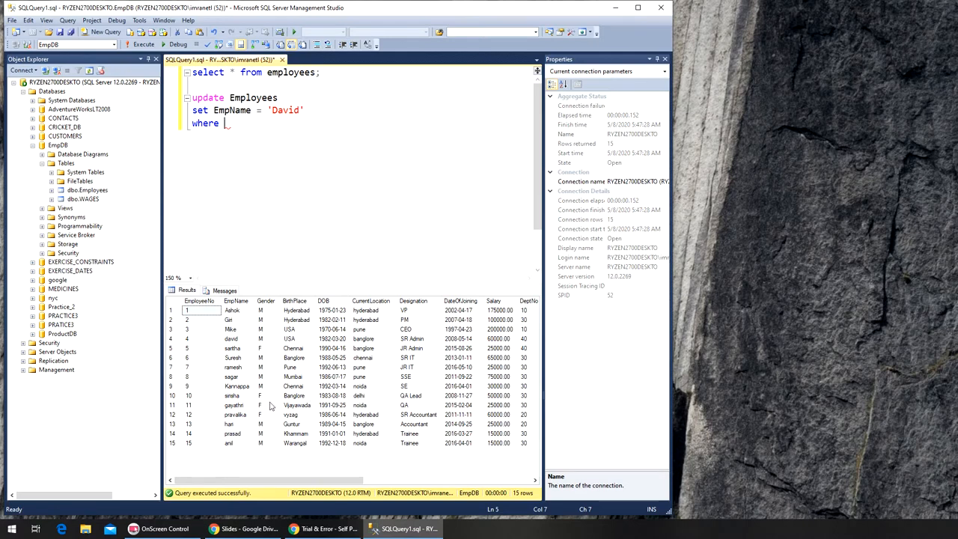
mouse_move(264, 430)
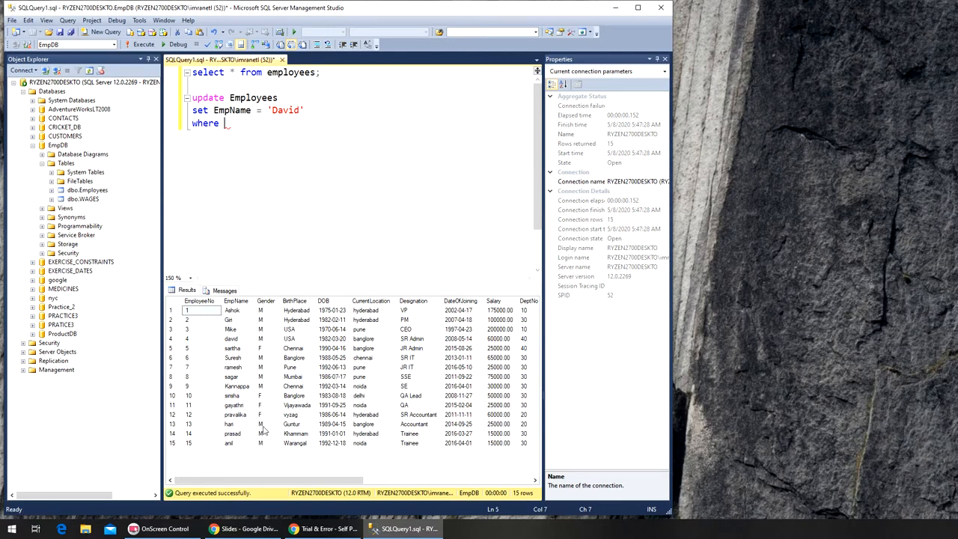
mouse_move(270, 324)
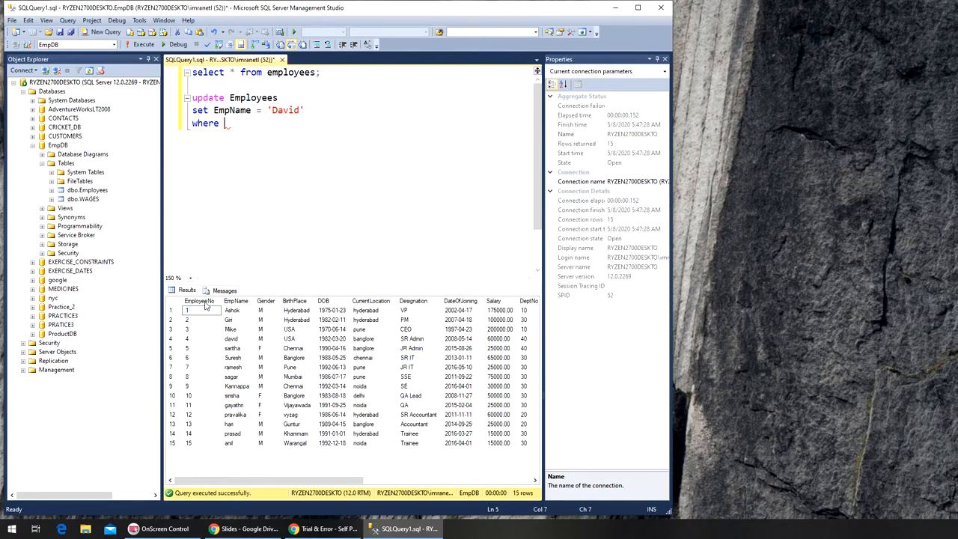
mouse_move(190, 425)
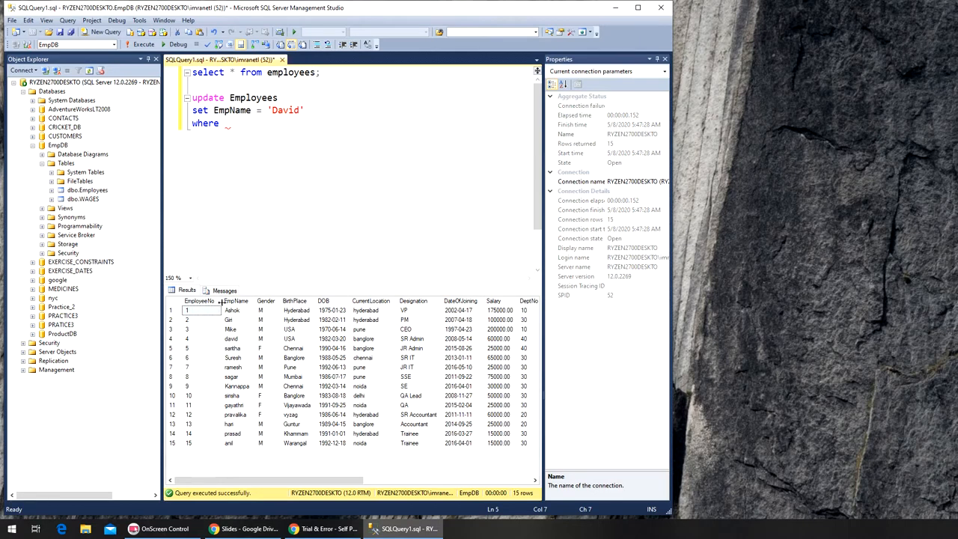
- Complete WHERE EmployeeNo = 4; and execute the update renaming employee 4 to David
text(Eml)
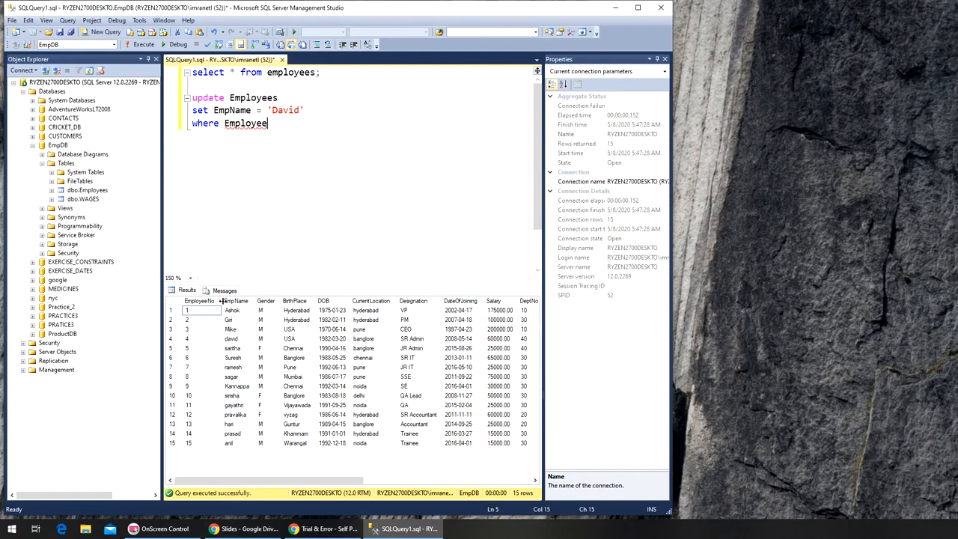
text(No =)
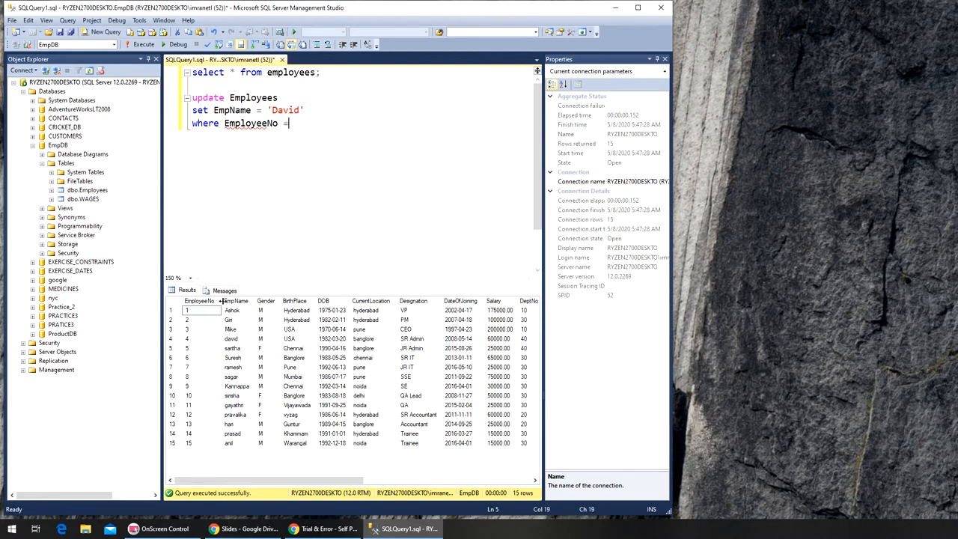
text(4;)
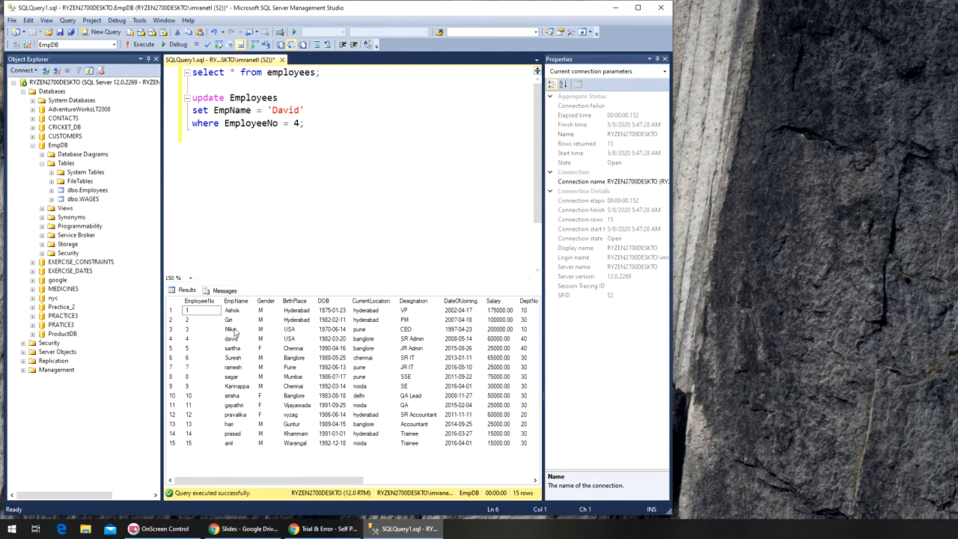
mouse_move(217, 332)
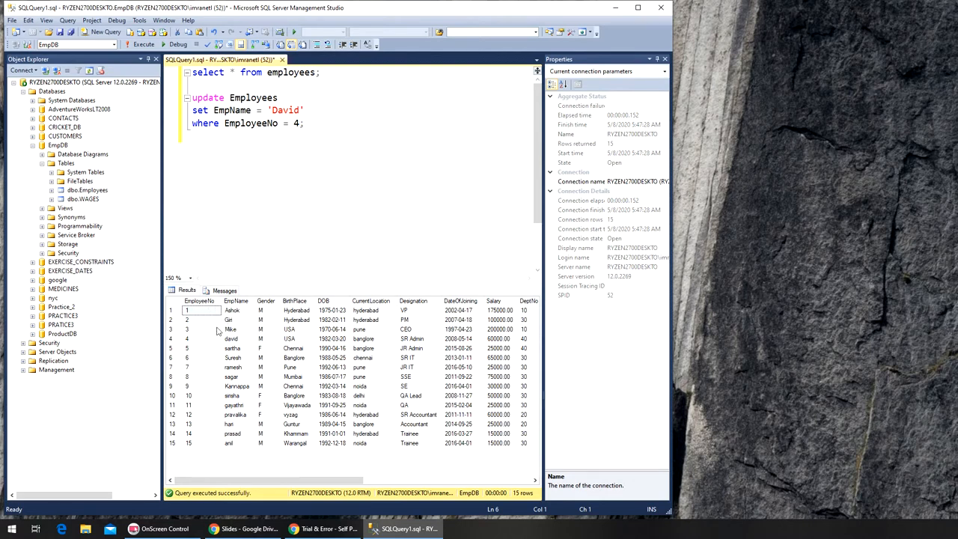
mouse_move(186, 345)
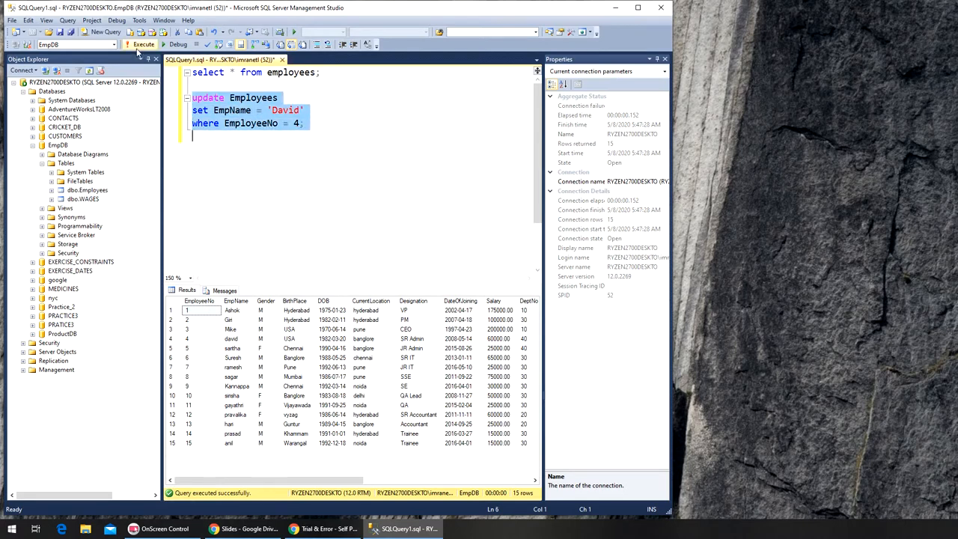
click(143, 44)
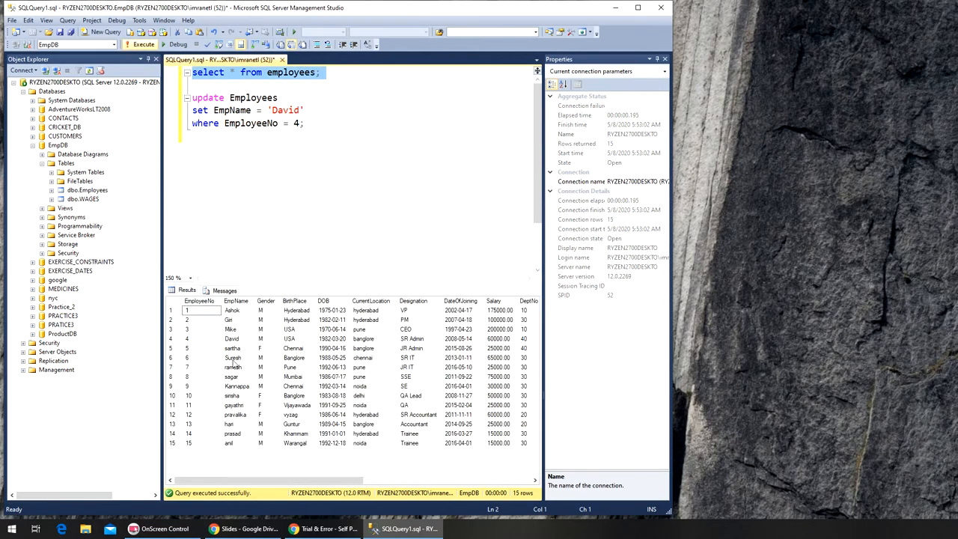
mouse_move(235, 364)
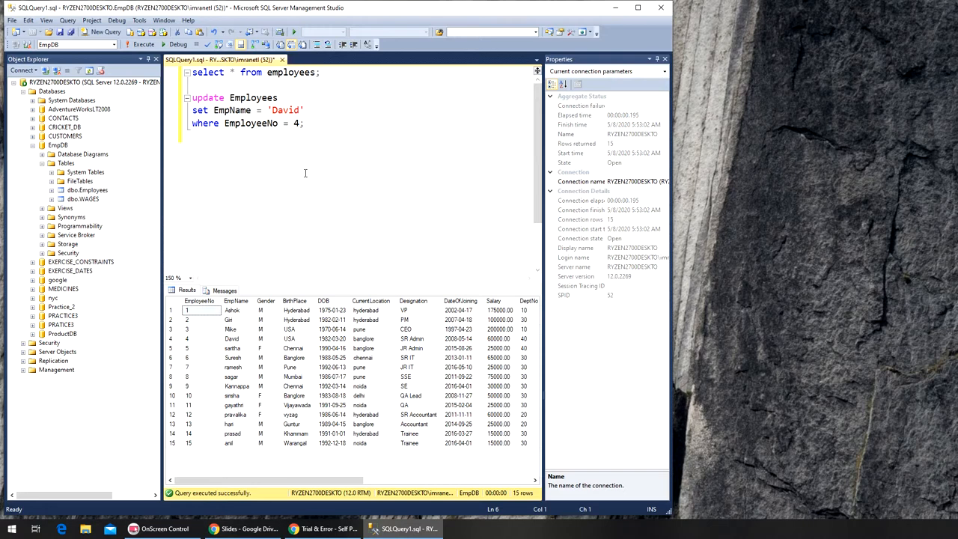
mouse_move(855, 318)
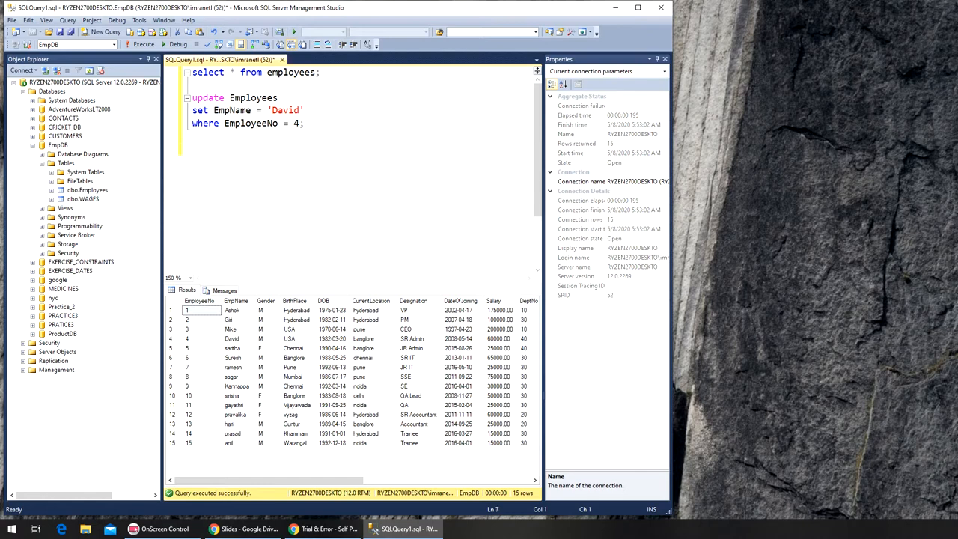
click(192, 148)
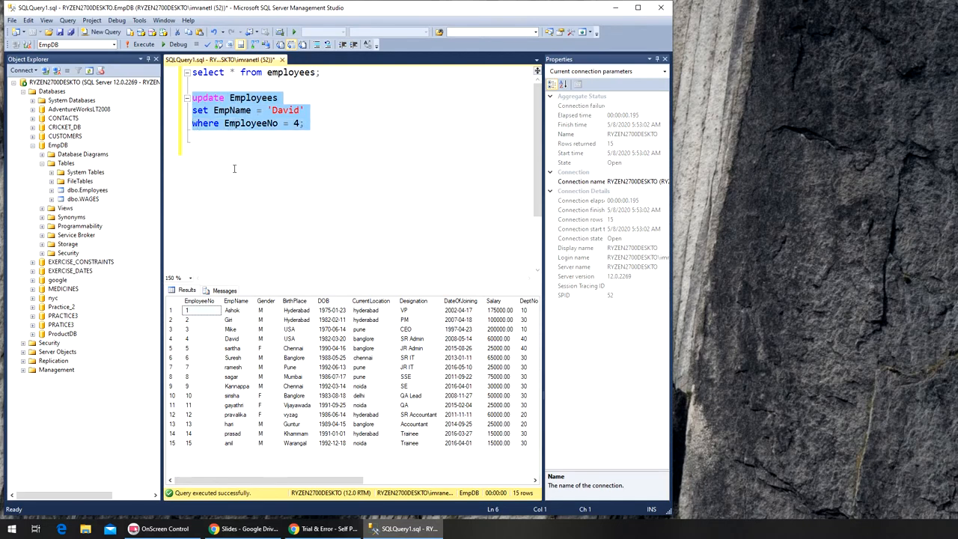
- Write a second UPDATE setting EmpName = 'Saritha' WHERE EmpName = 'saritha'
click(239, 172)
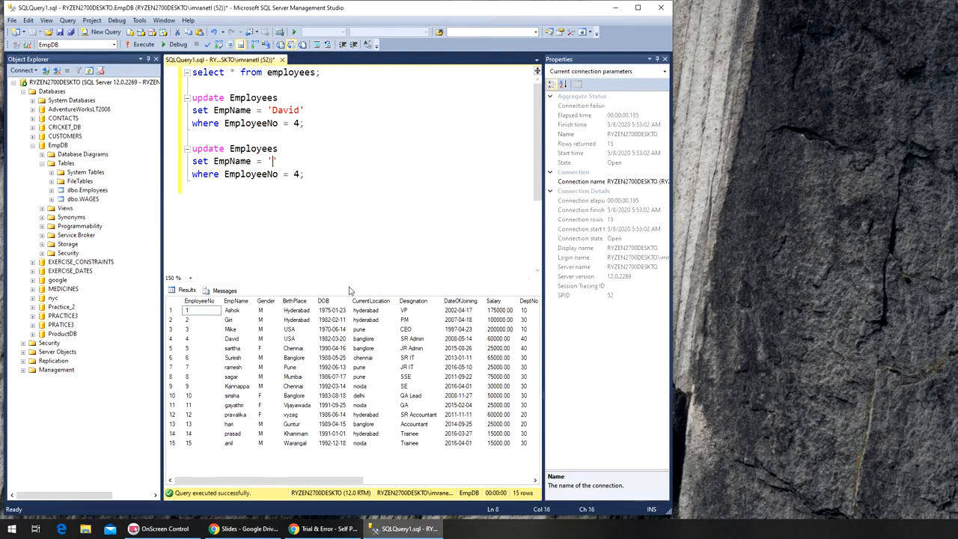
text(Sarith)
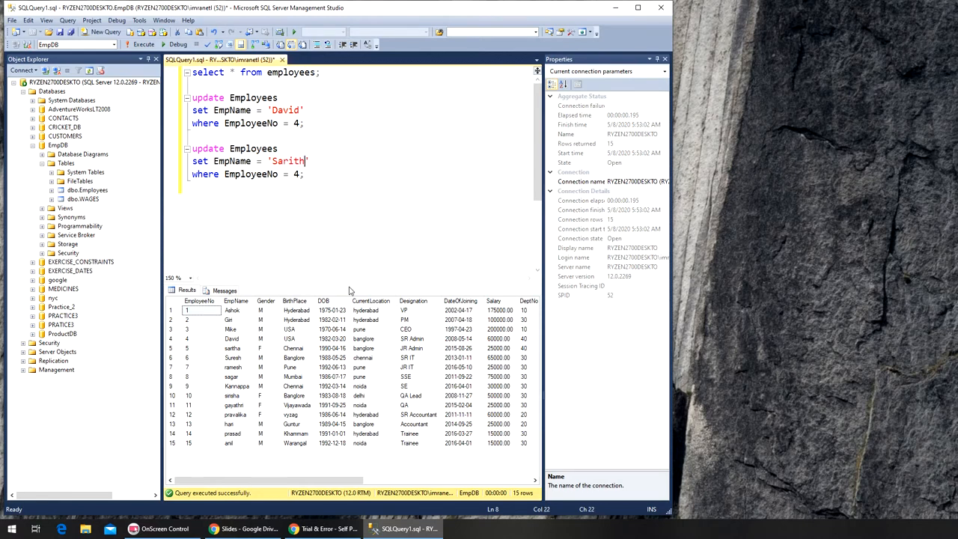
text(a)
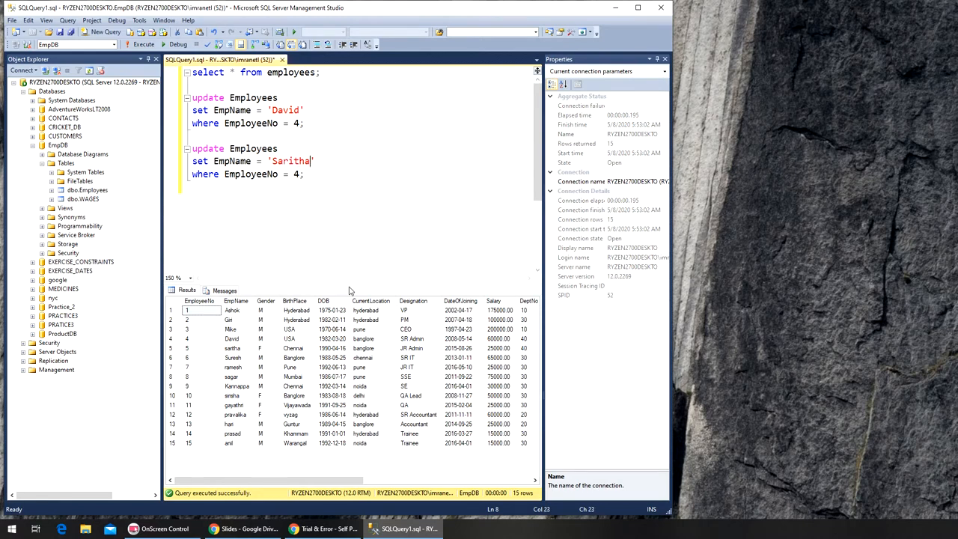
double_click(238, 174)
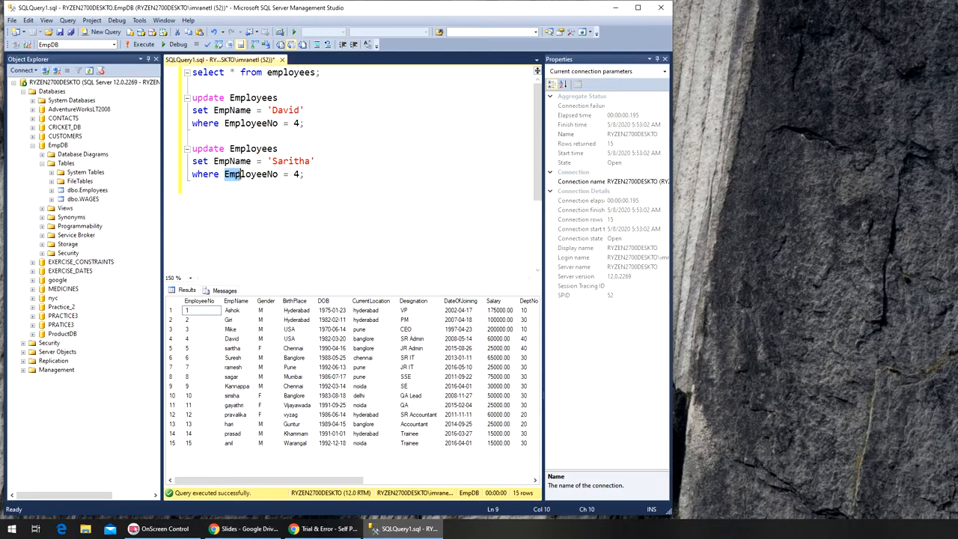
double_click(251, 174)
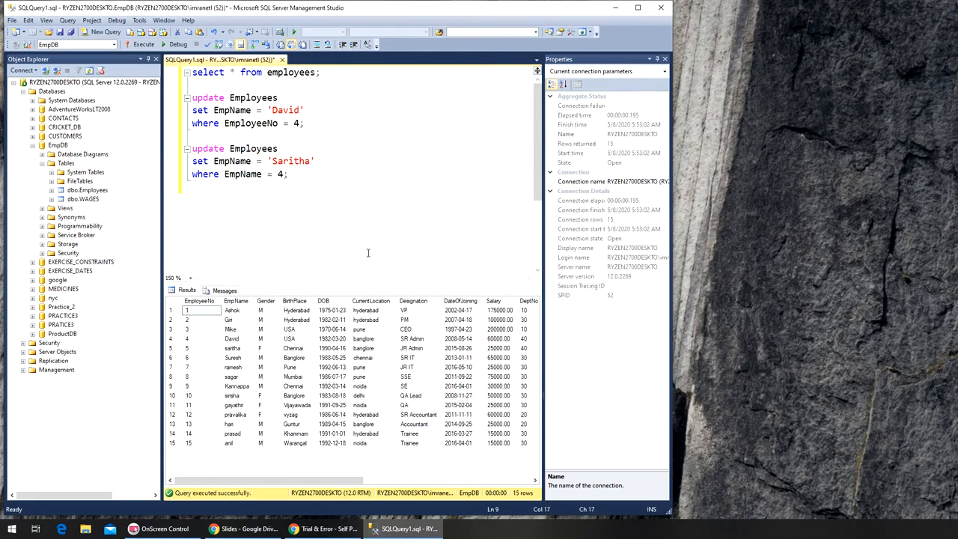
text(')
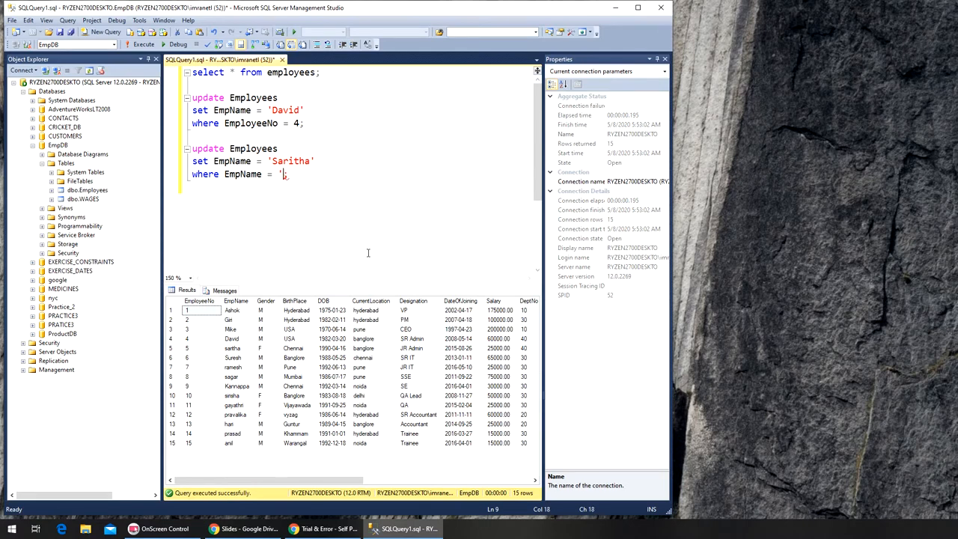
text(saritha)
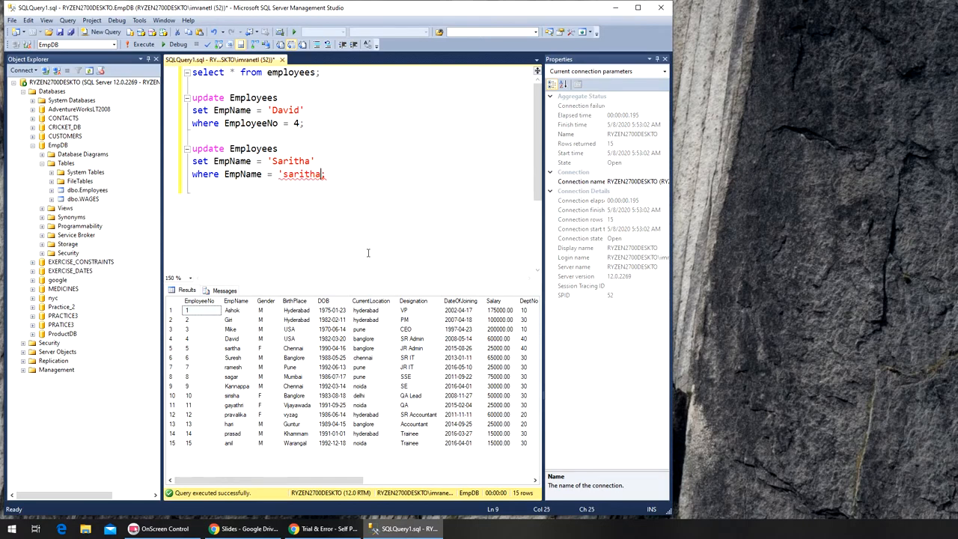
text(;)
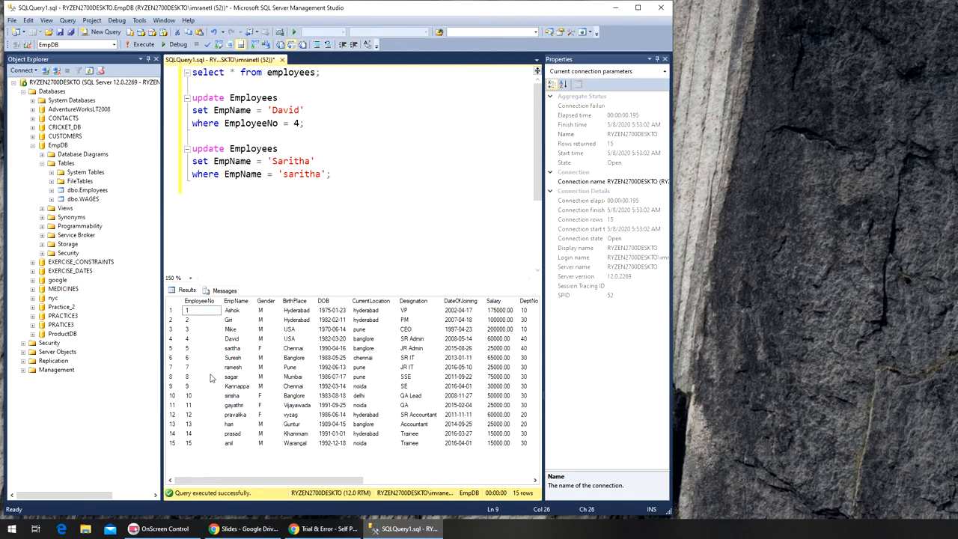
mouse_move(237, 392)
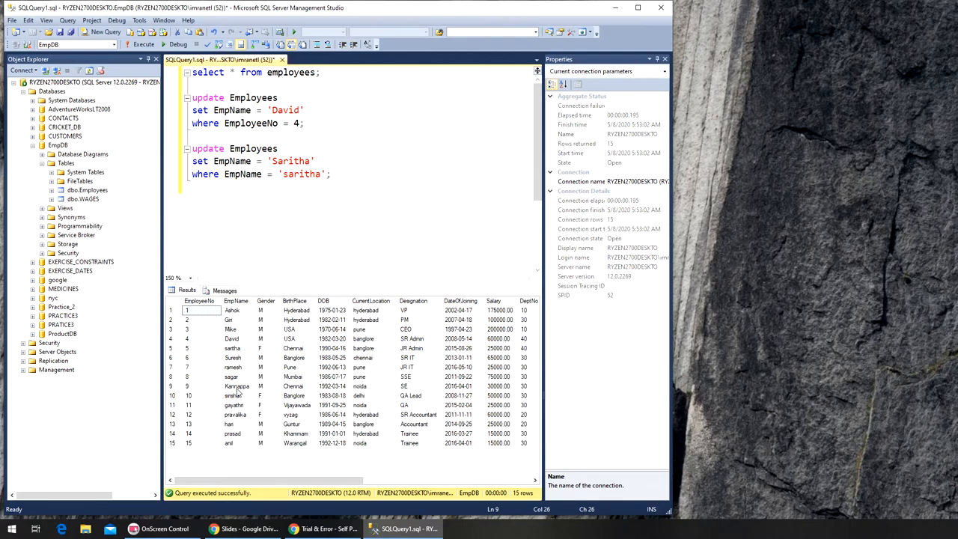
mouse_move(247, 357)
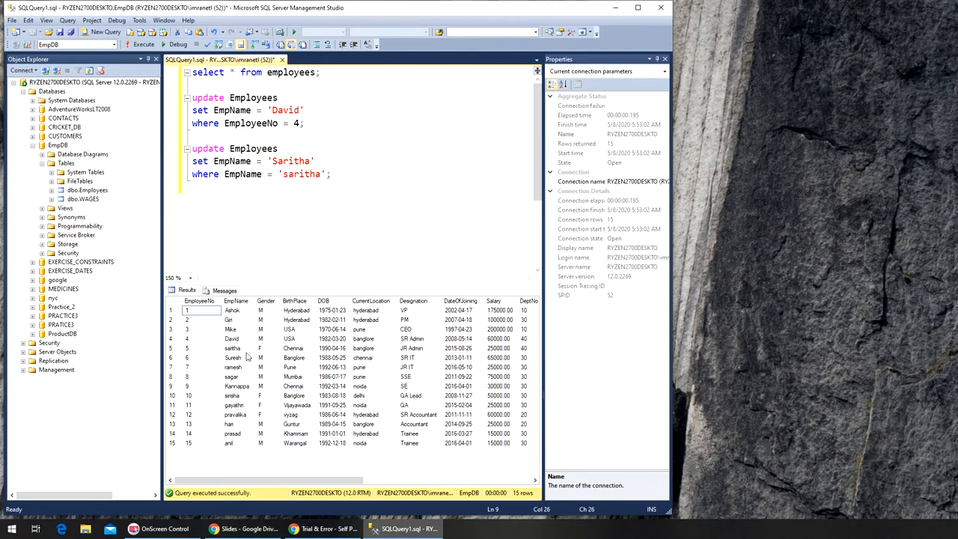
click(327, 174)
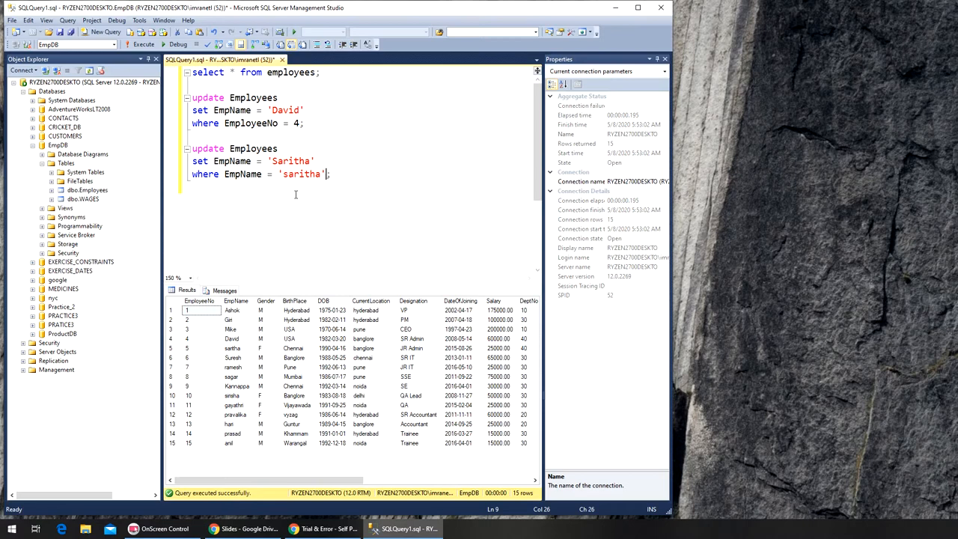
mouse_move(237, 419)
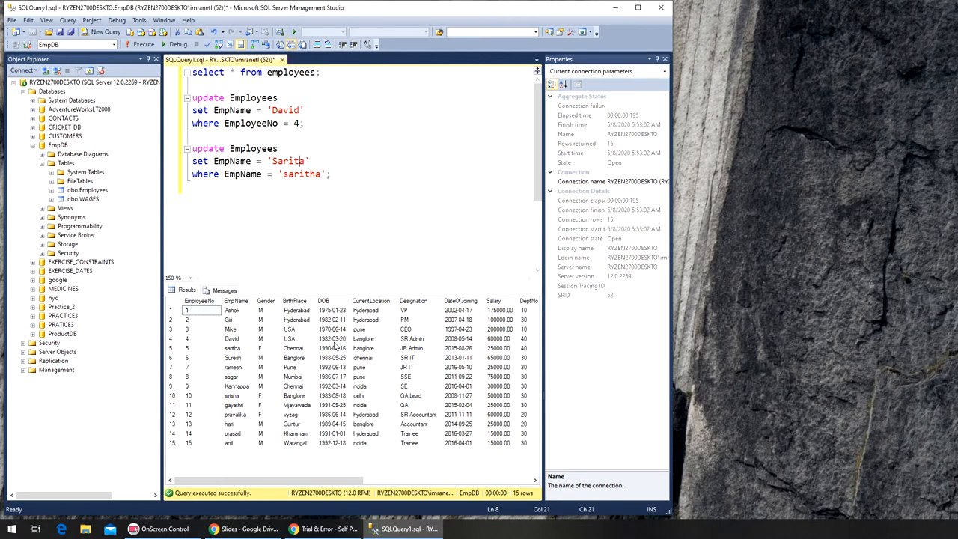
text(h)
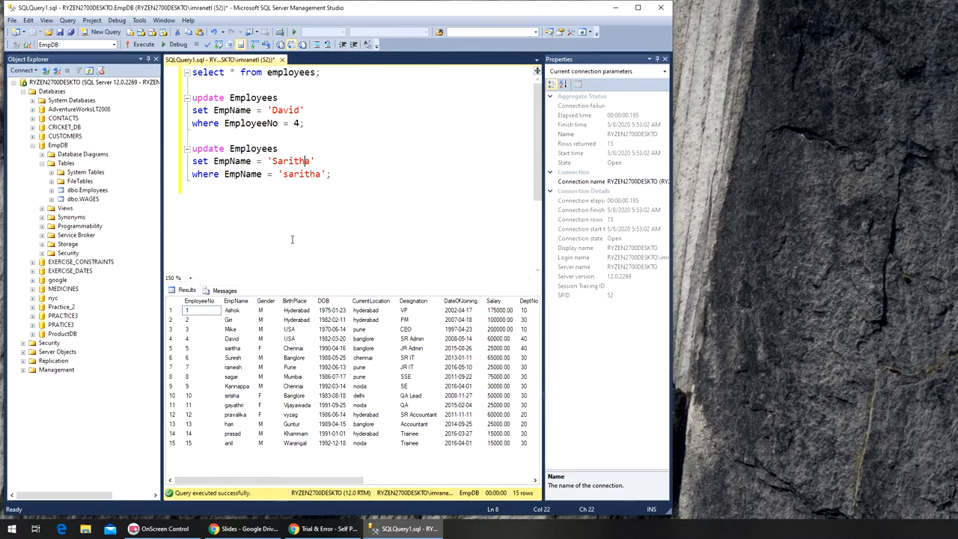
mouse_move(333, 423)
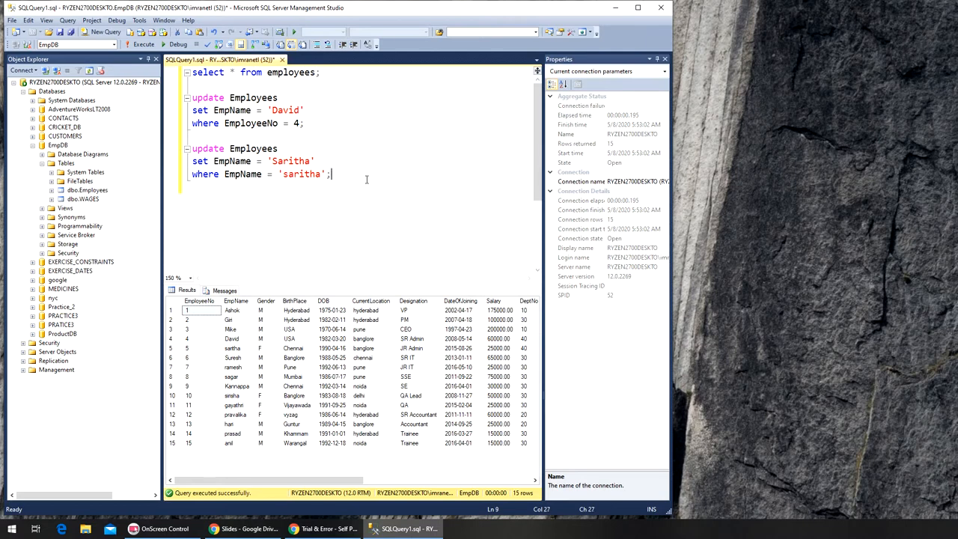
text(ins)
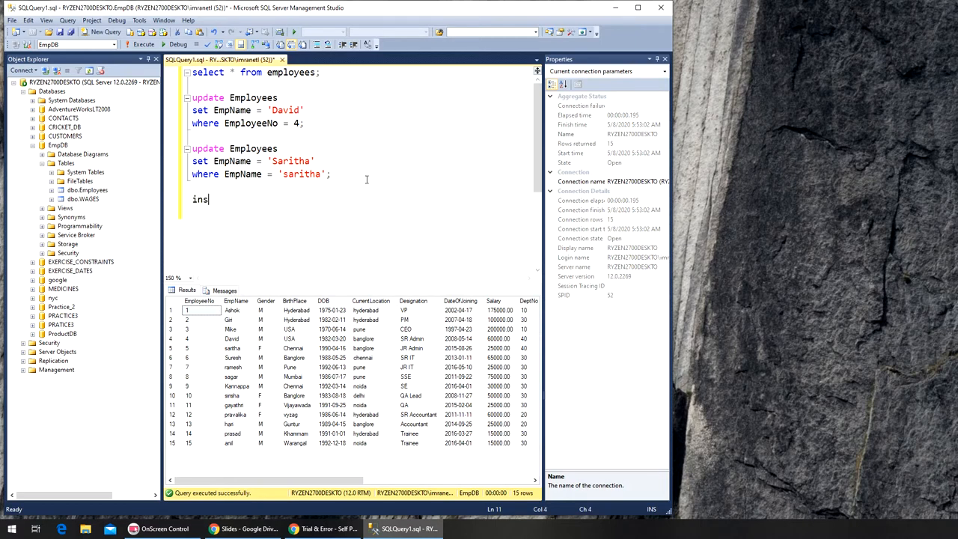
key(BackSpace)
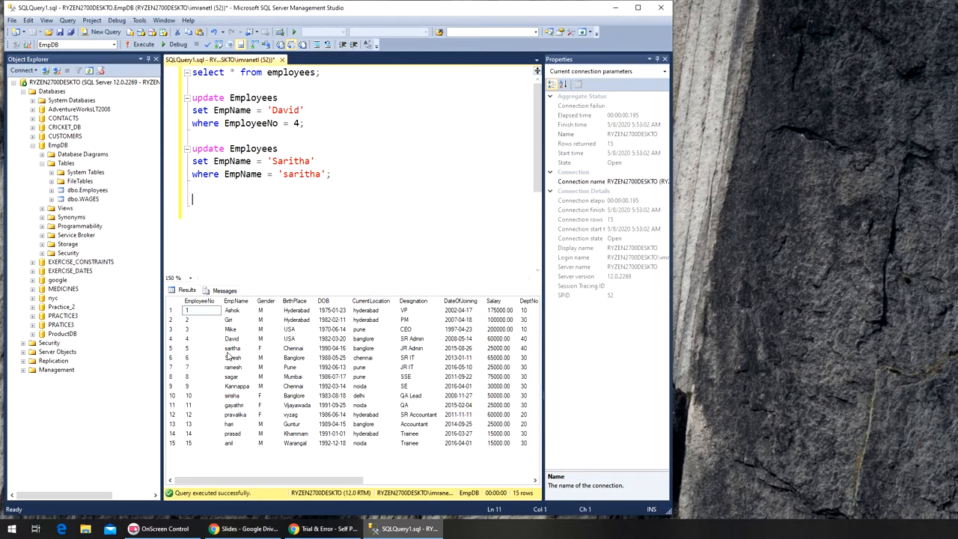
right_click(194, 348)
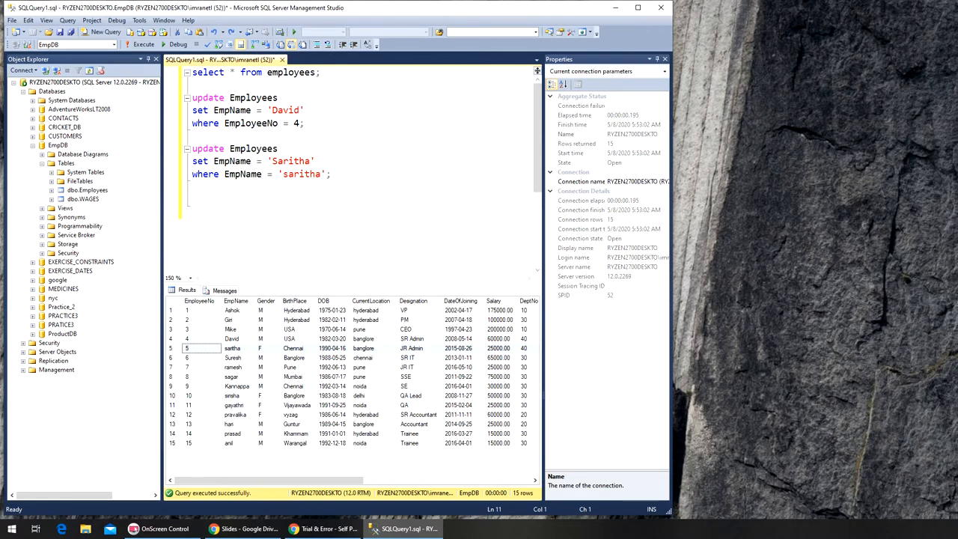
- Begin INSERT INTO employees VALUES ( below the Saritha update
text(insert into)
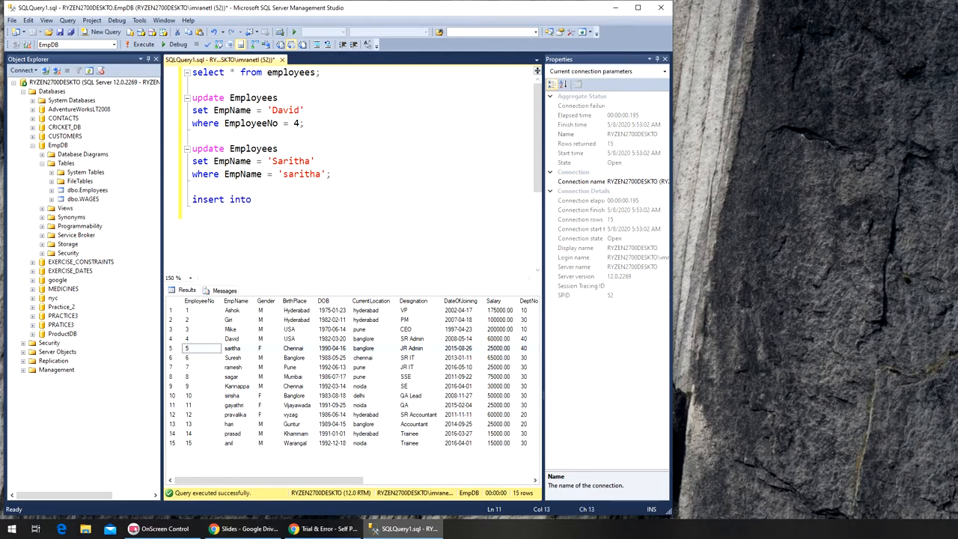
text(employees)
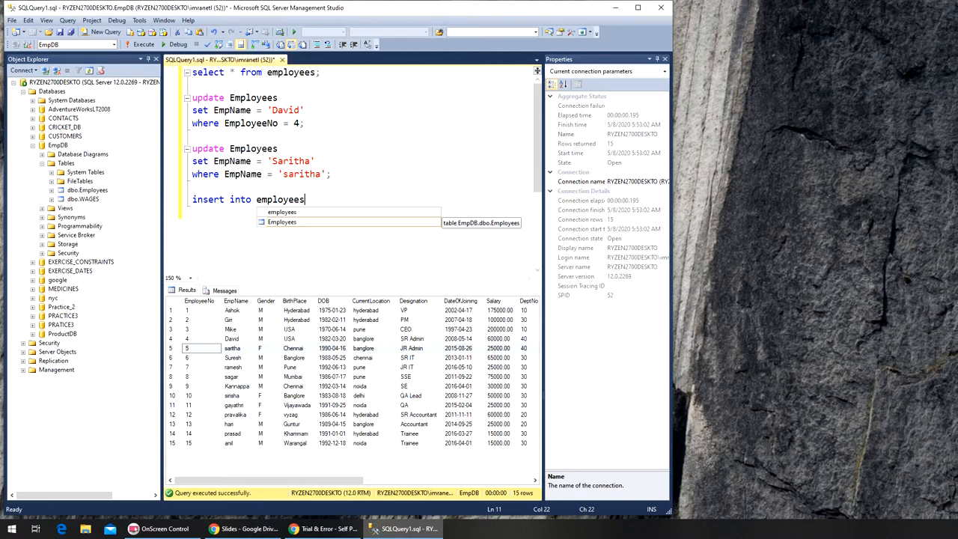
text(val)
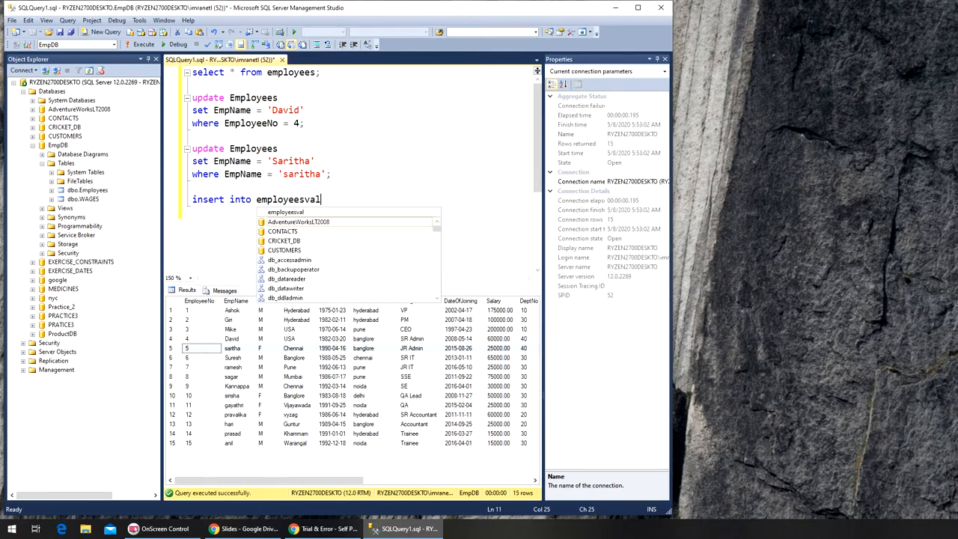
key(BackSpace)
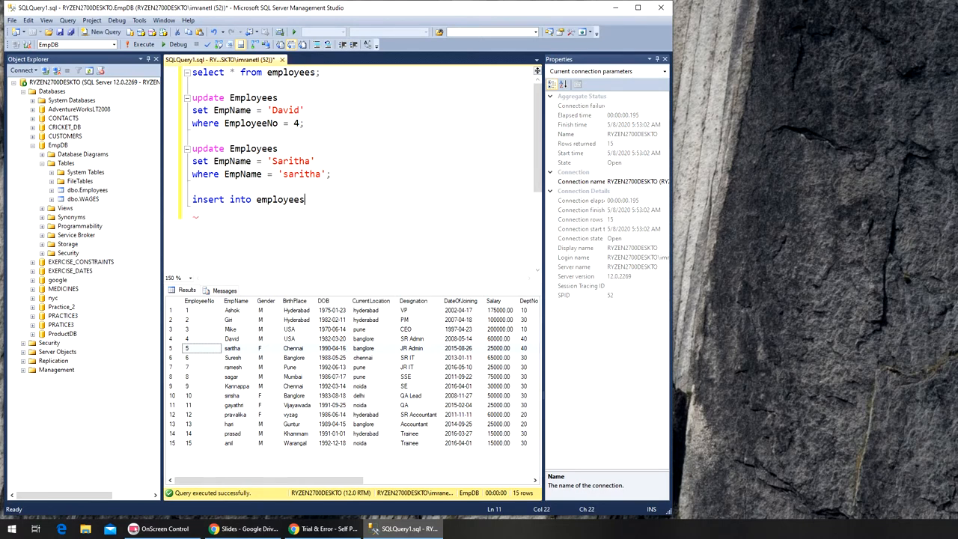
text(values)
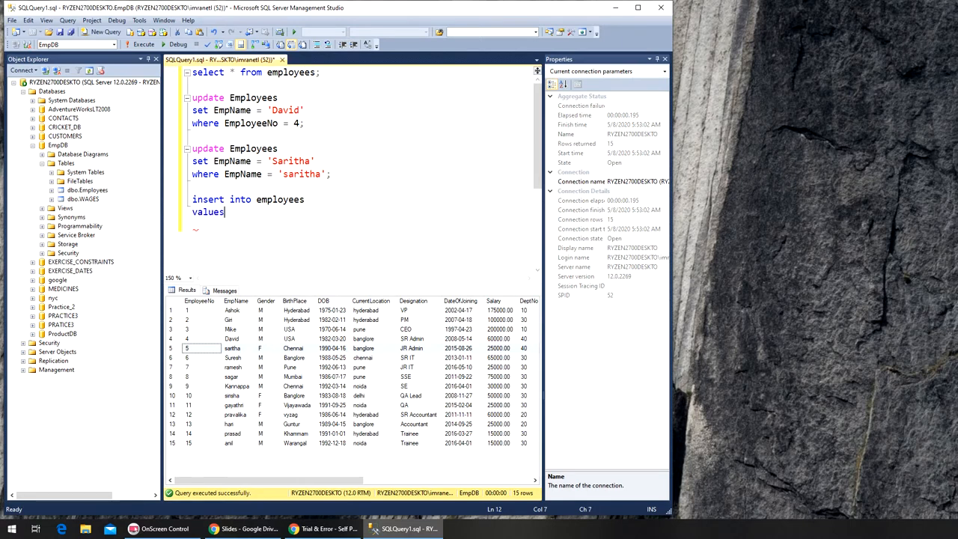
text(()
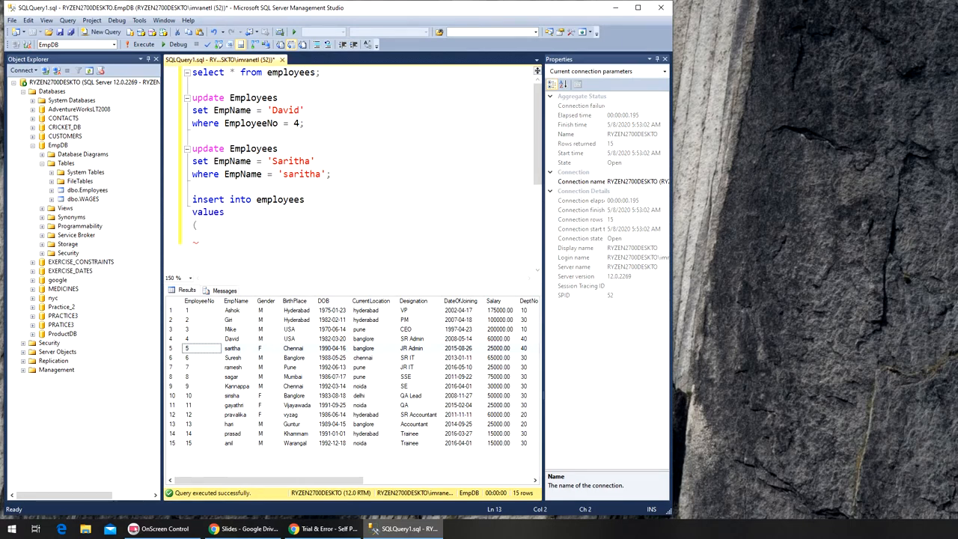
- Enter the first insert values 16, 'saritha', 'f' and 'delhi'
text(16)
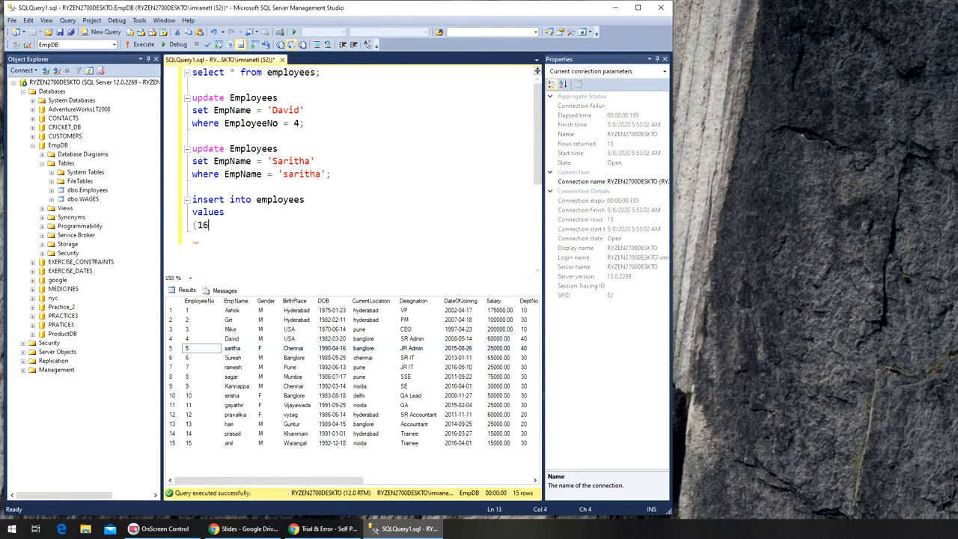
text(,)
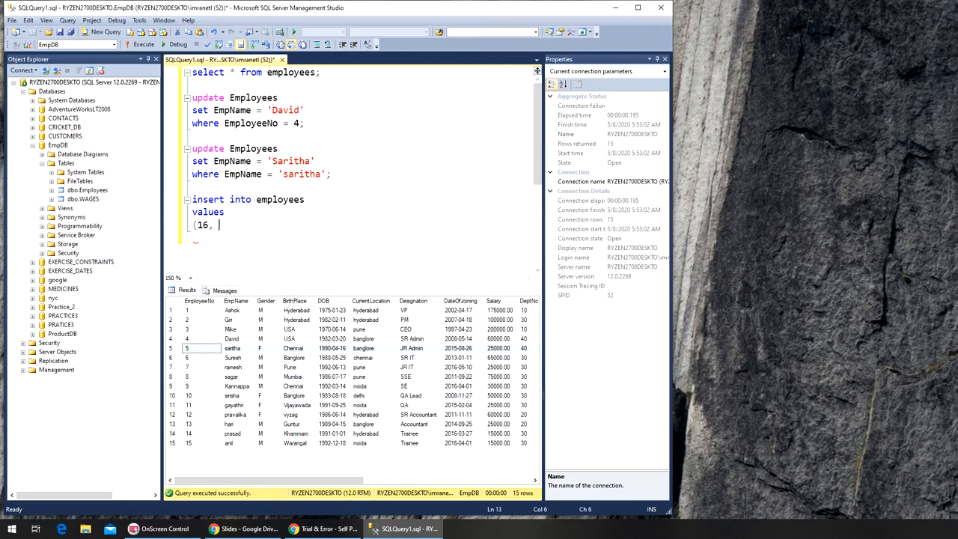
text('sar)
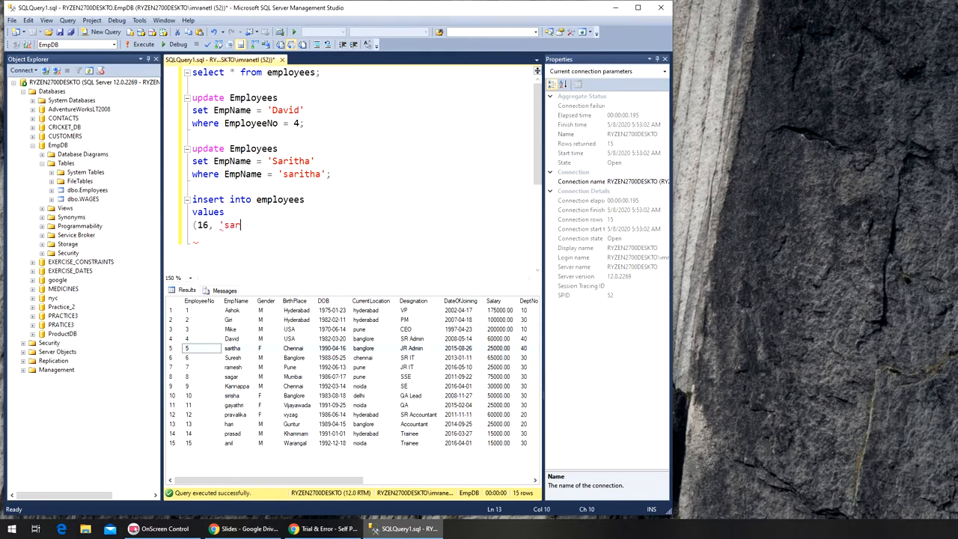
text(itha')
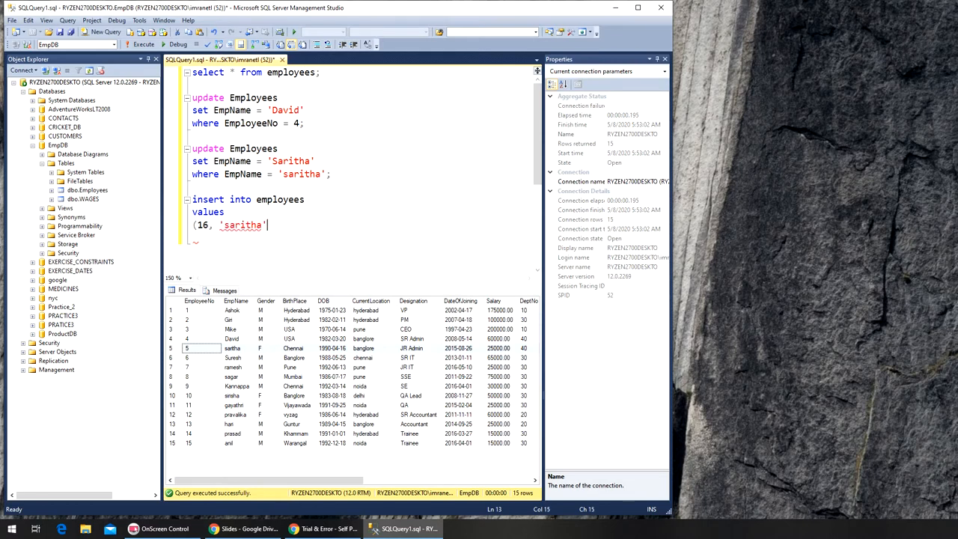
key(Backspace)
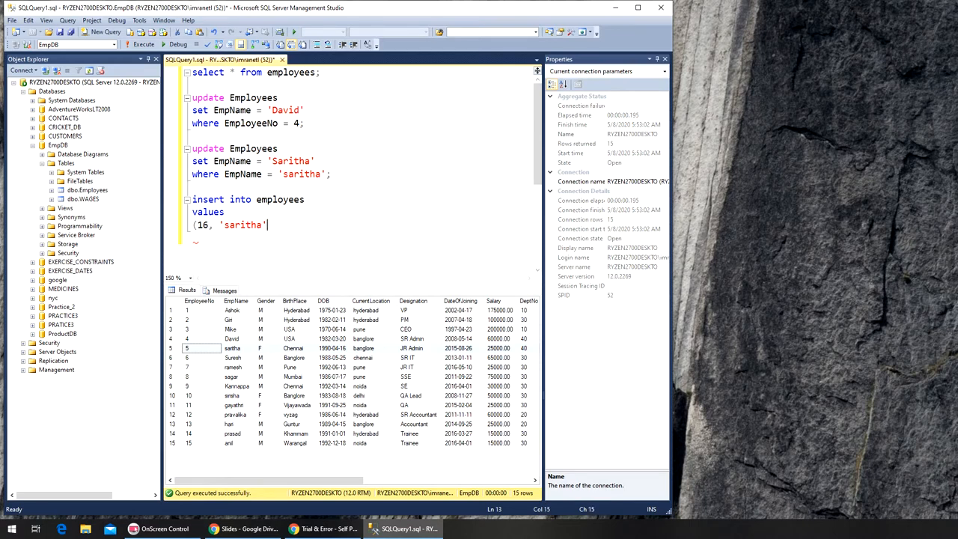
text(,)
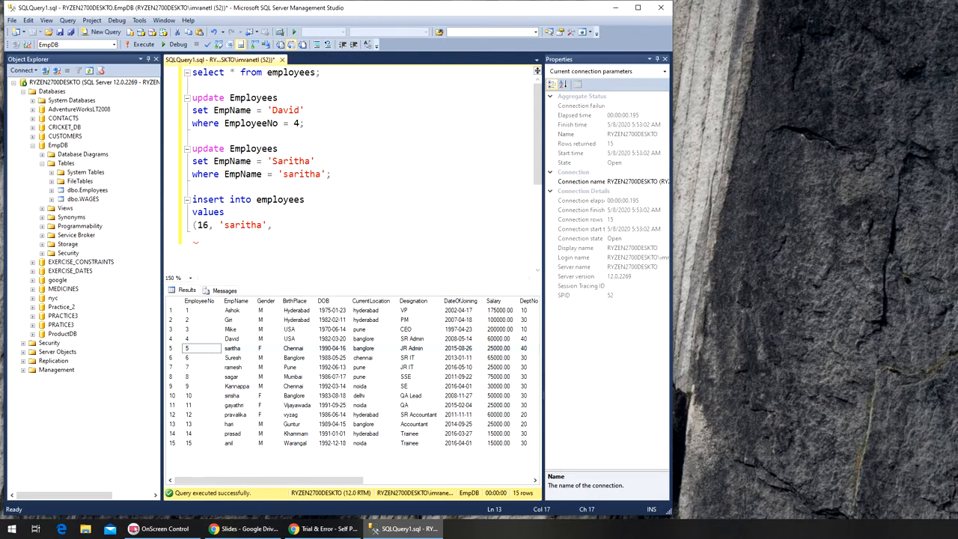
text('f',)
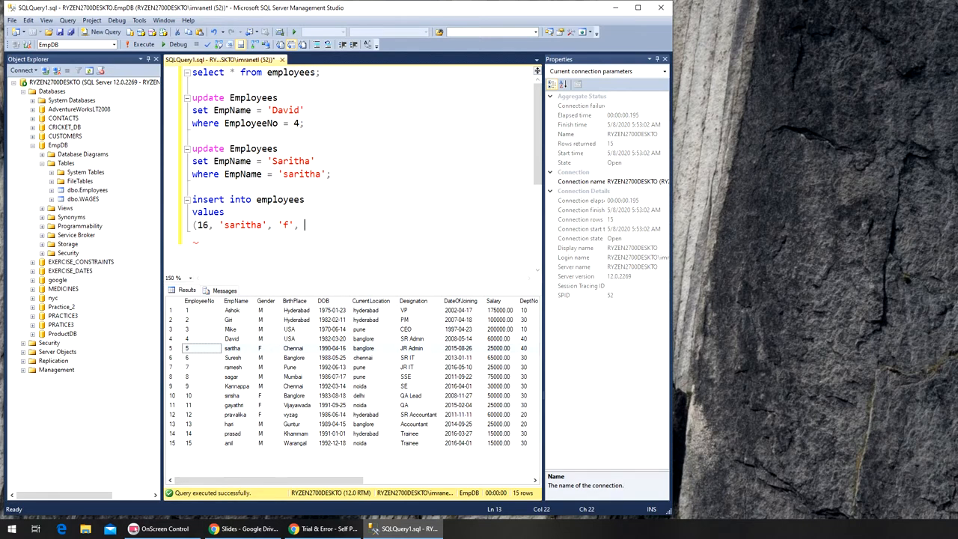
text(birth)
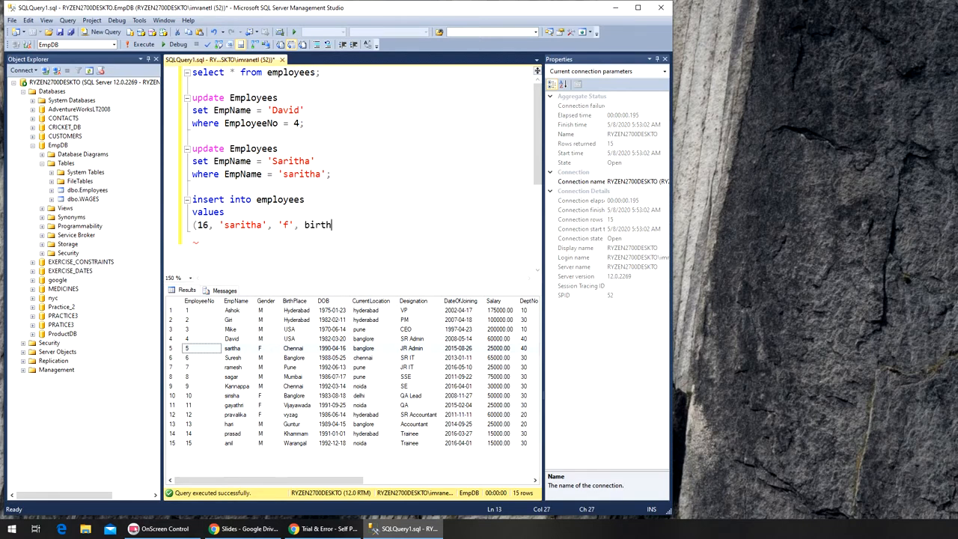
key(BackSpace)
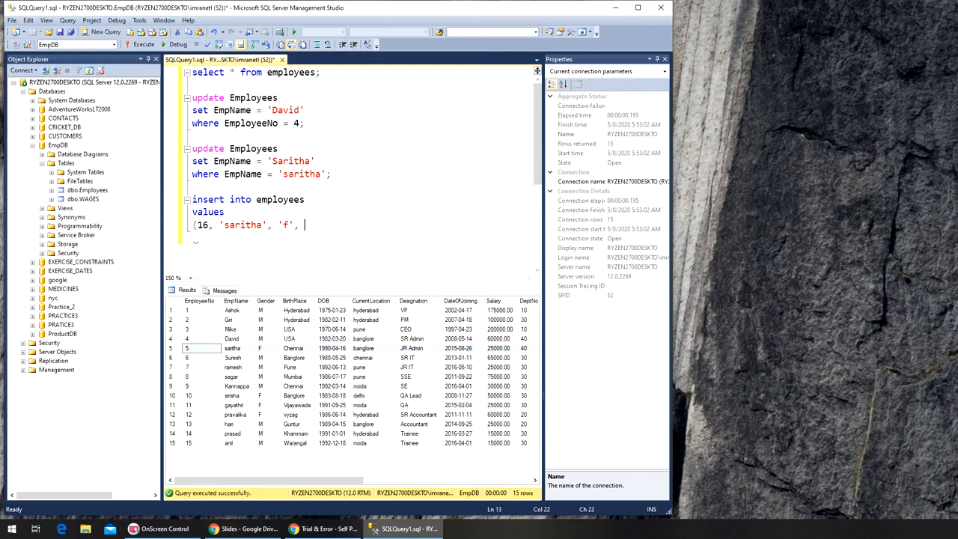
text('delhi)
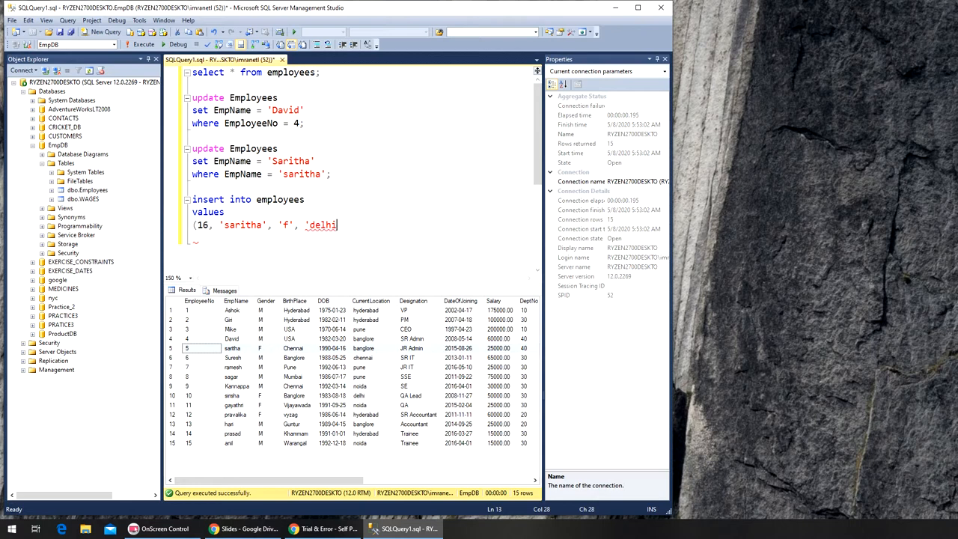
text(',)
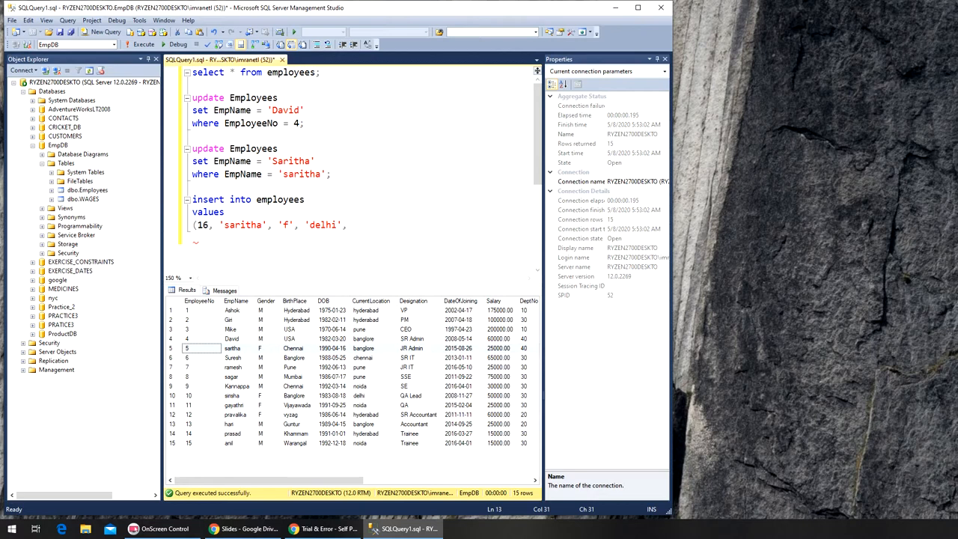
- Add the values '1991/04/06', 'banglore' and 'consultant' to the list
text('1)
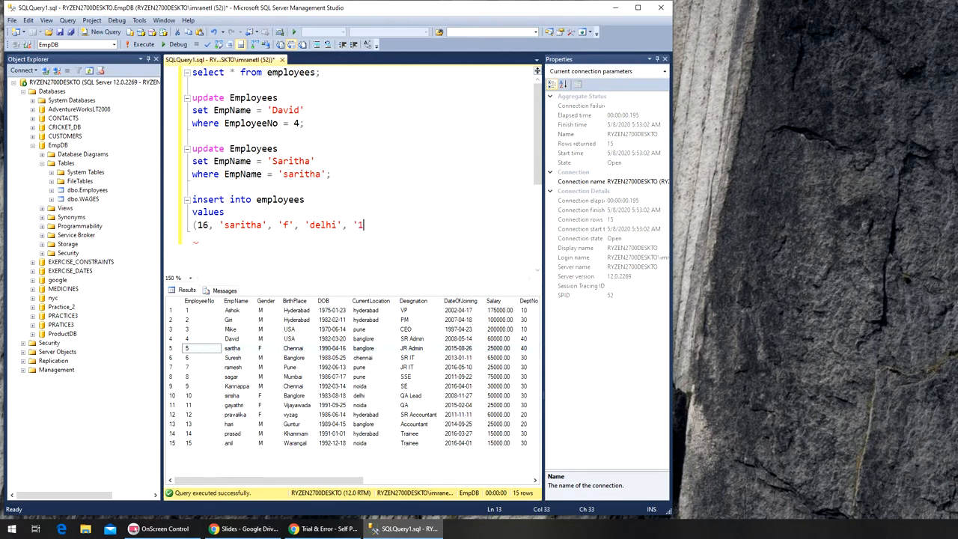
text(991)
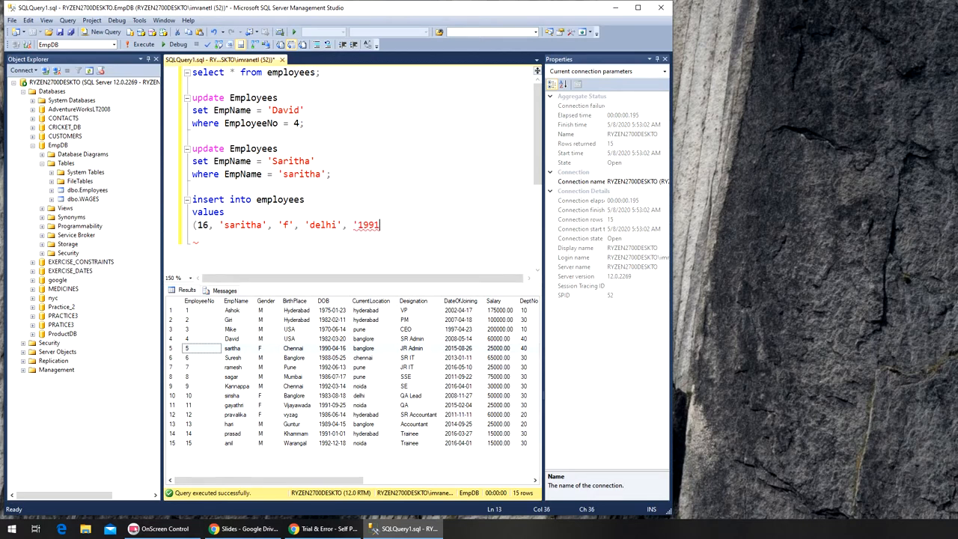
text(/0)
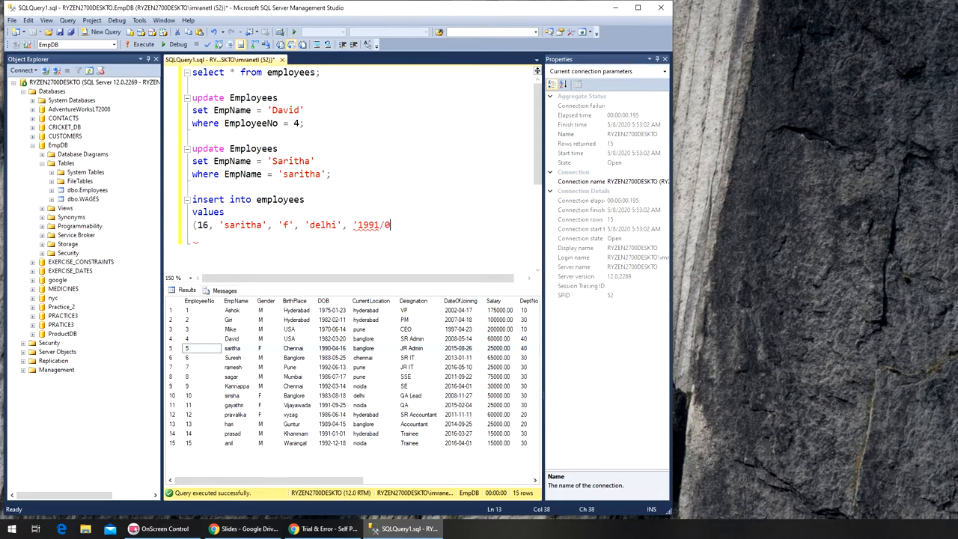
text(4/06',)
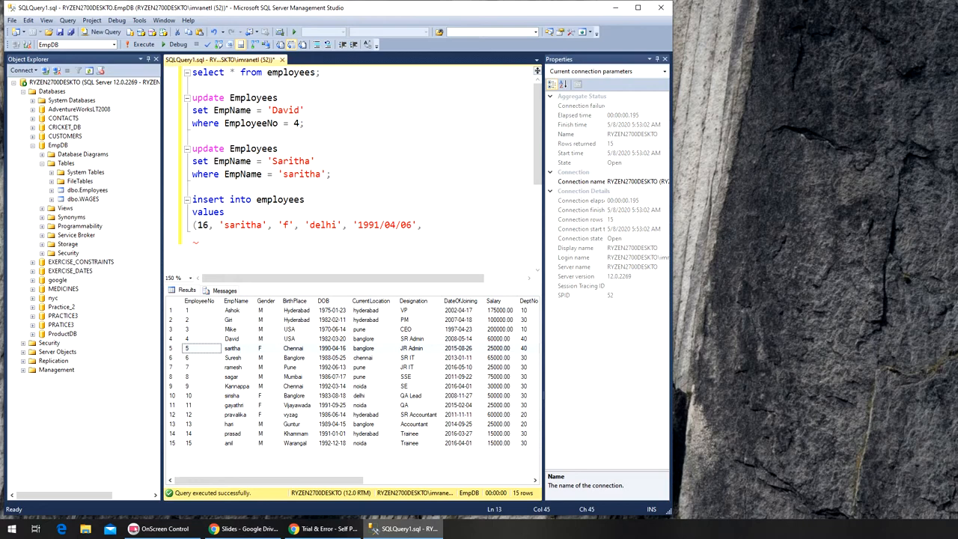
text('bang)
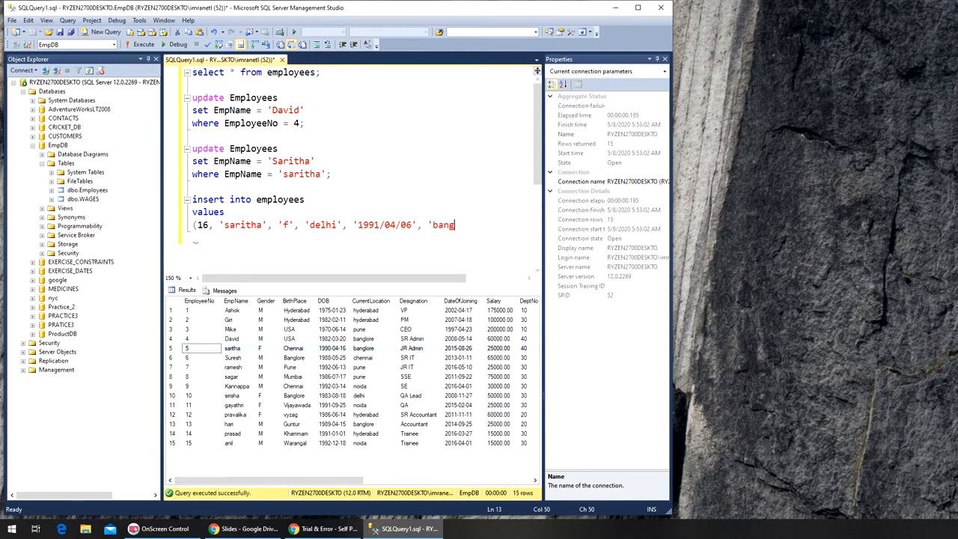
text(lore)
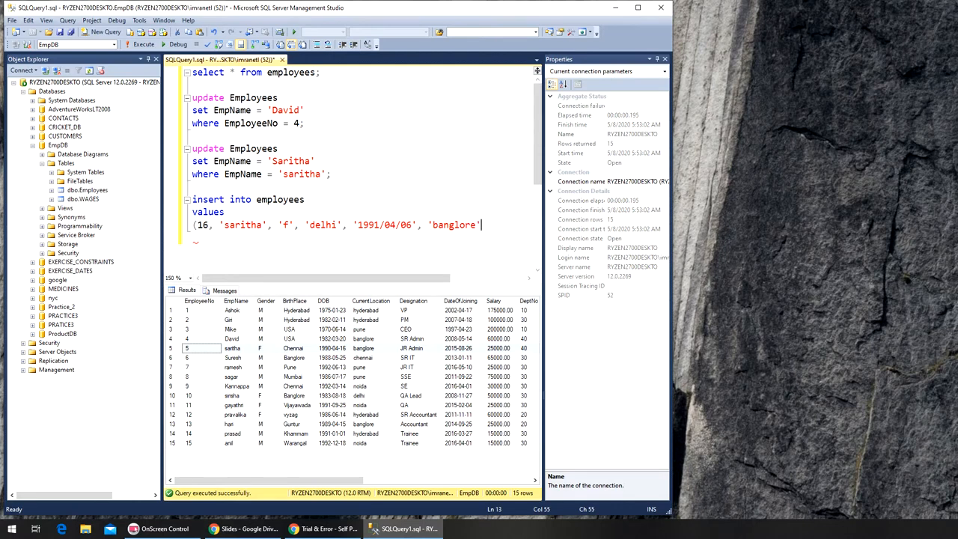
text(,)
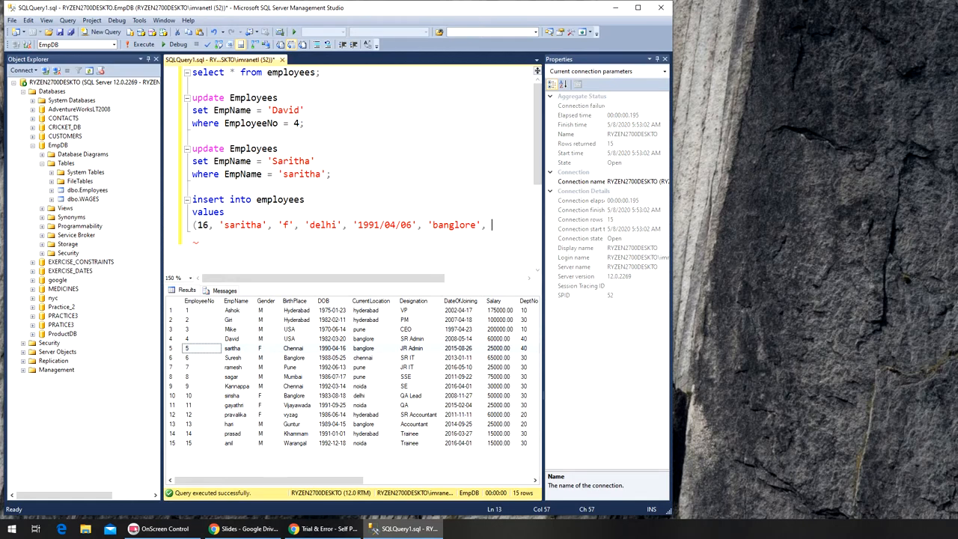
text(')
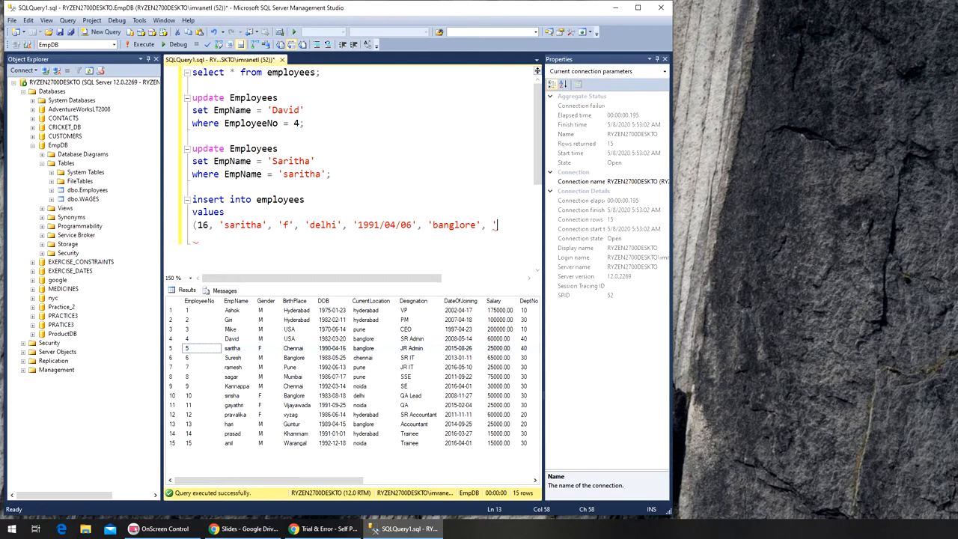
text(consultant)
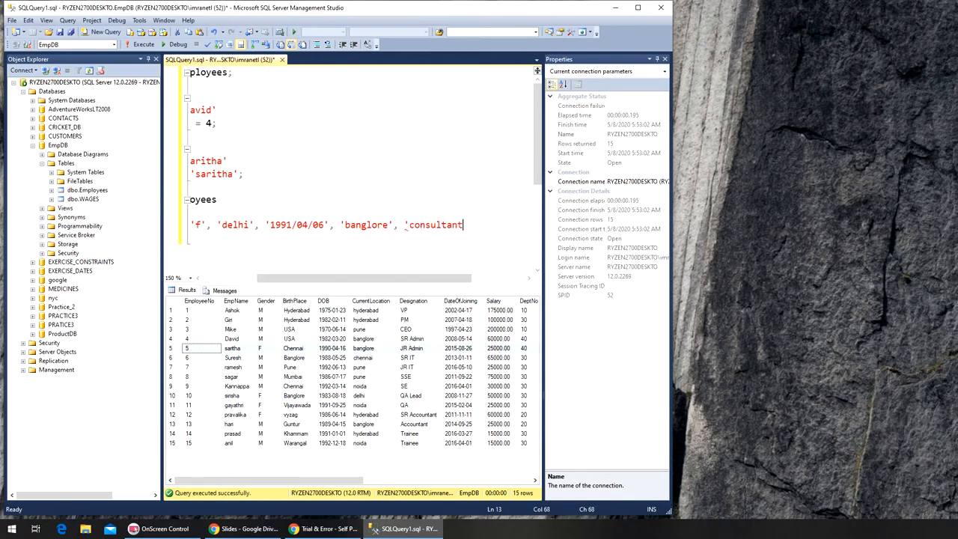
text(',)
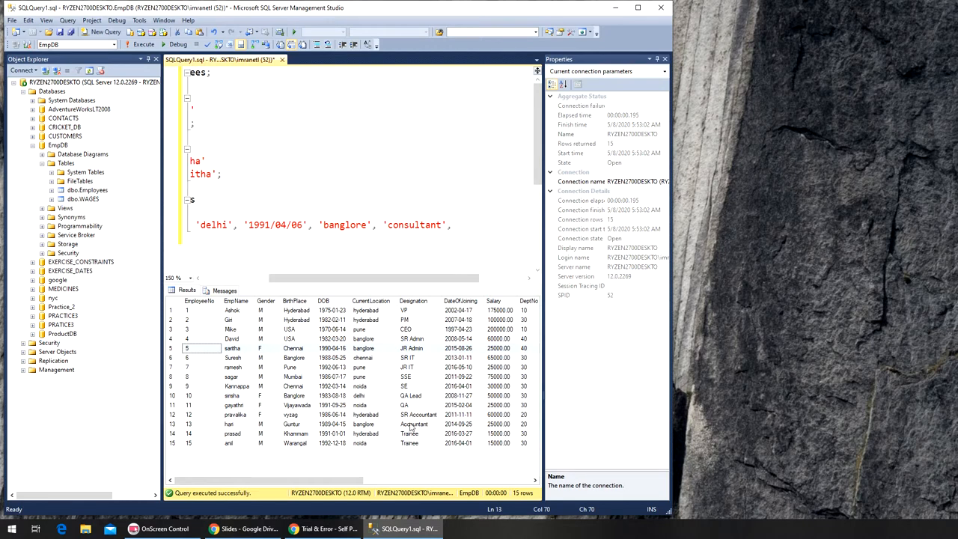
- Add values '2016/08/26', 35000, 50, 'sales', null and 5 to the insert
scroll(right, 3)
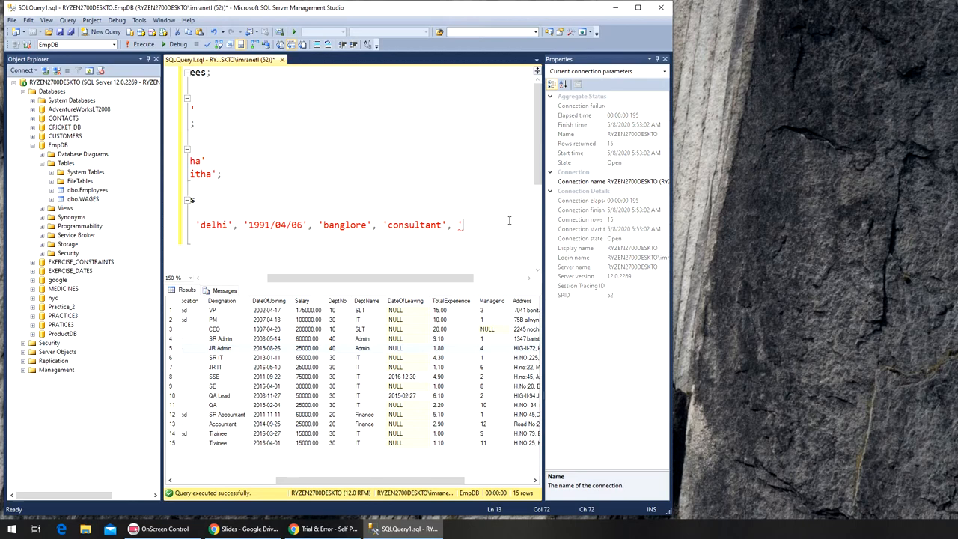
text(2016)
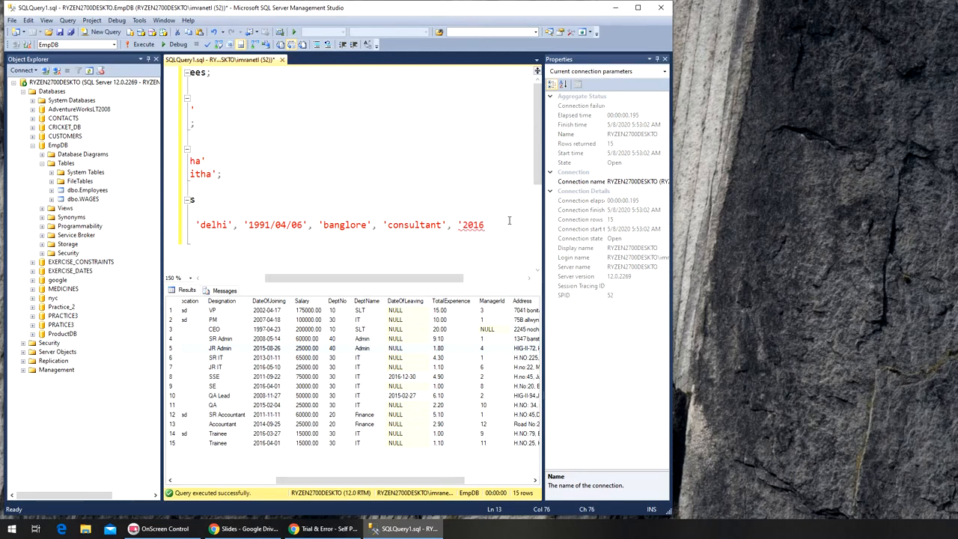
text(/08/26',)
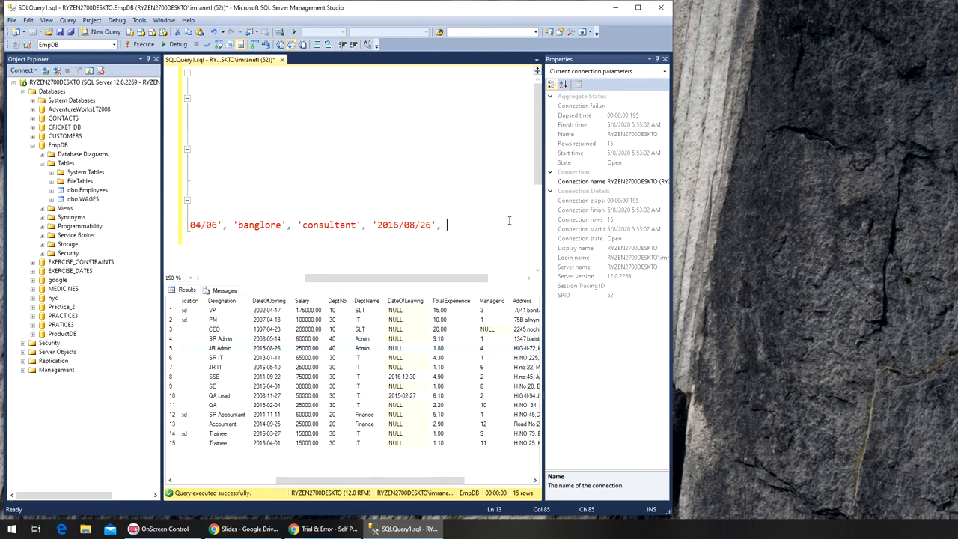
text(35)
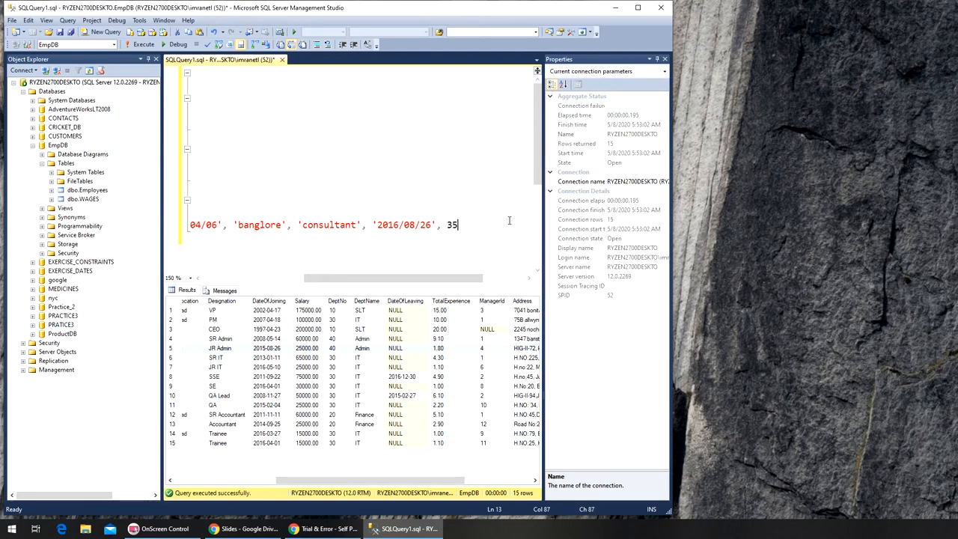
text(000)
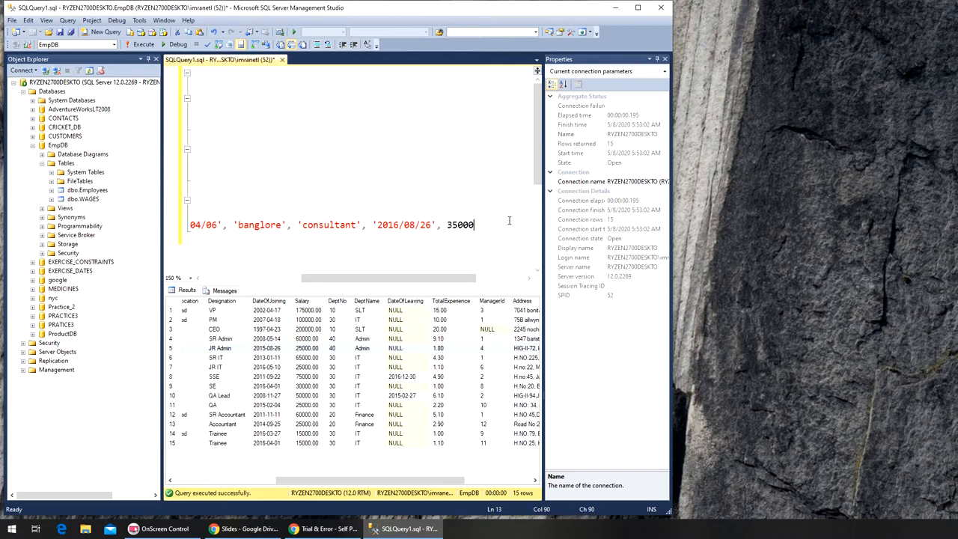
text(,)
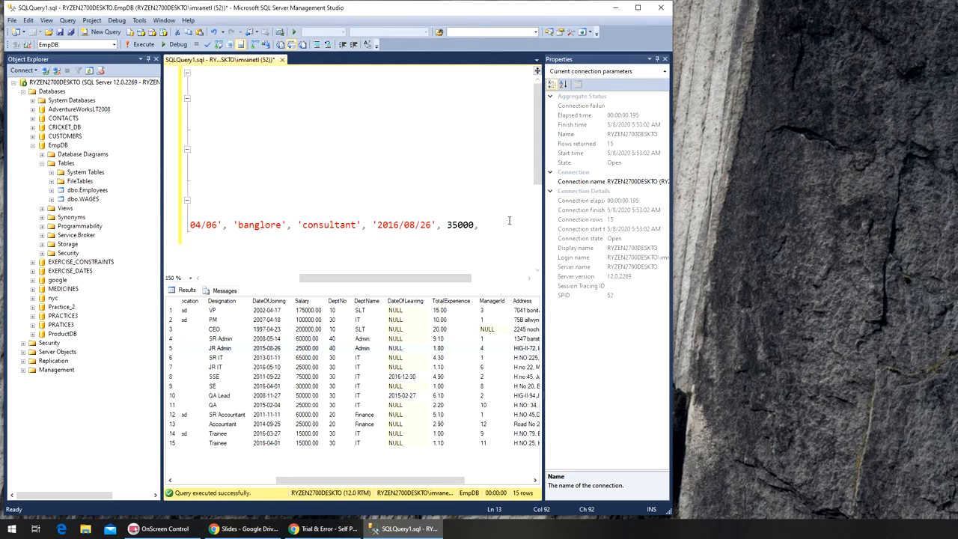
text(50,)
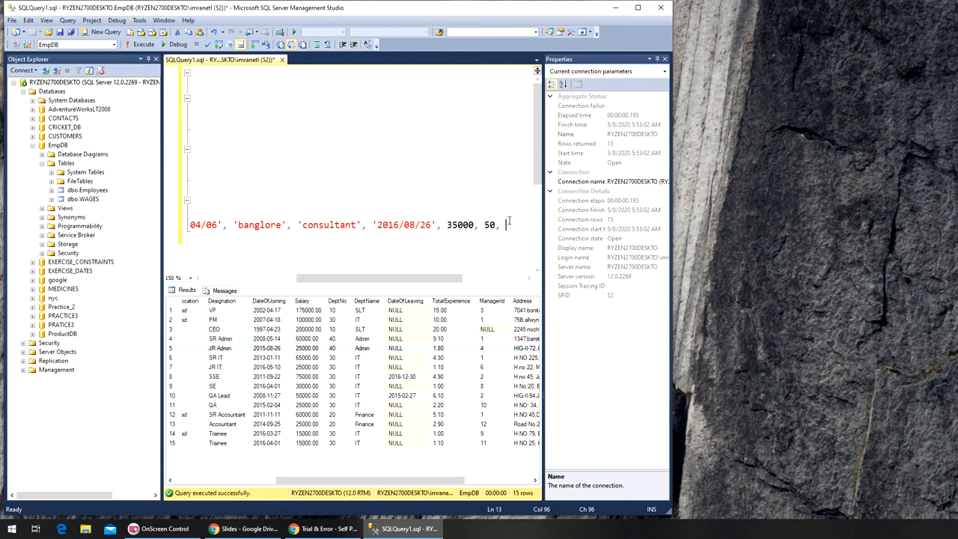
text('sales)
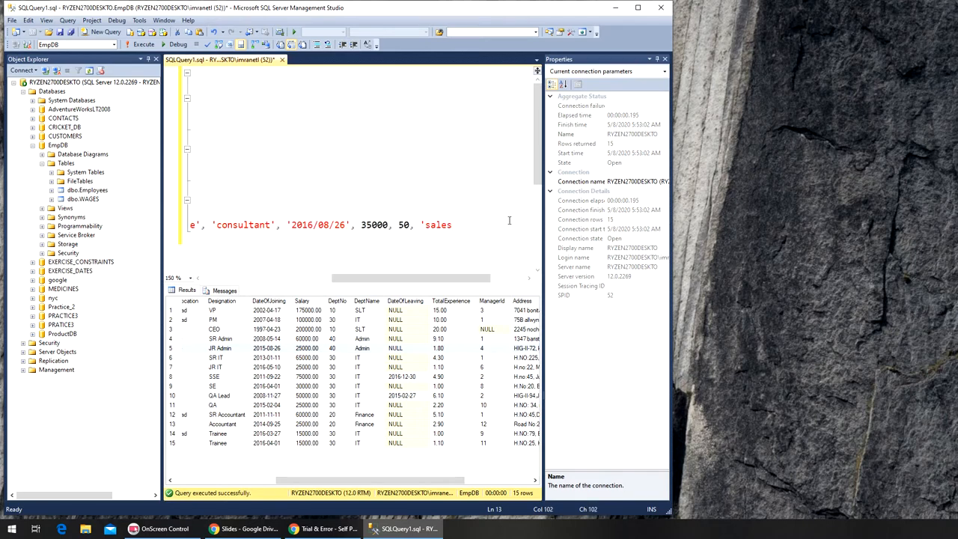
text(')
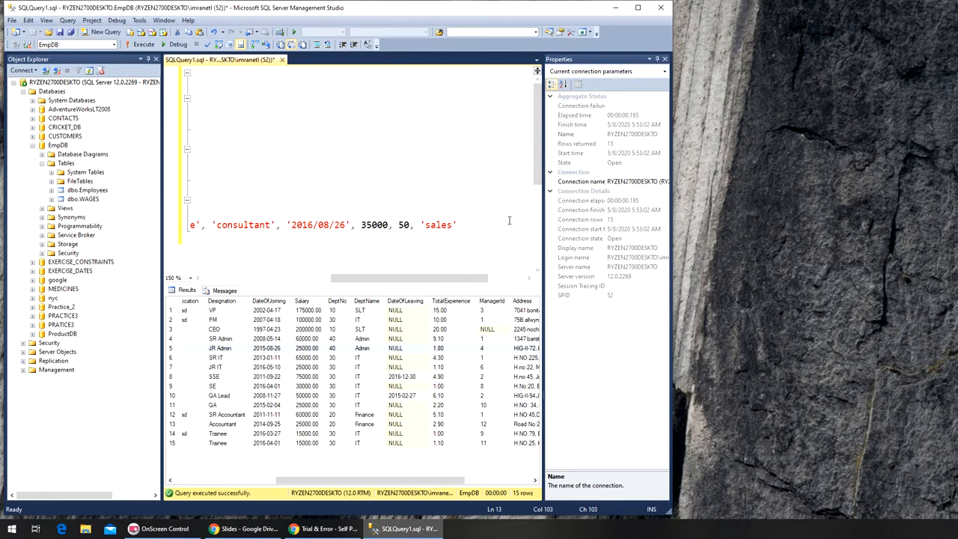
text(,)
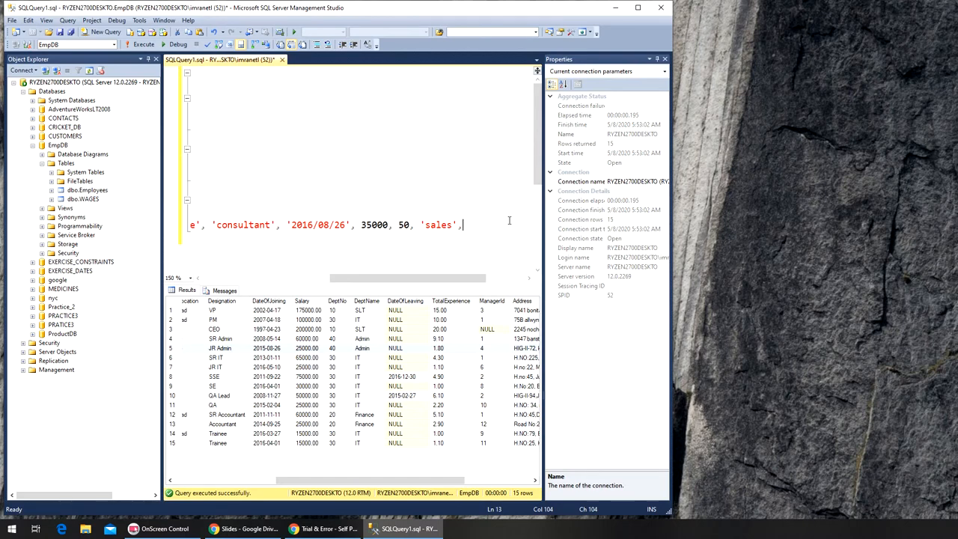
text(null)
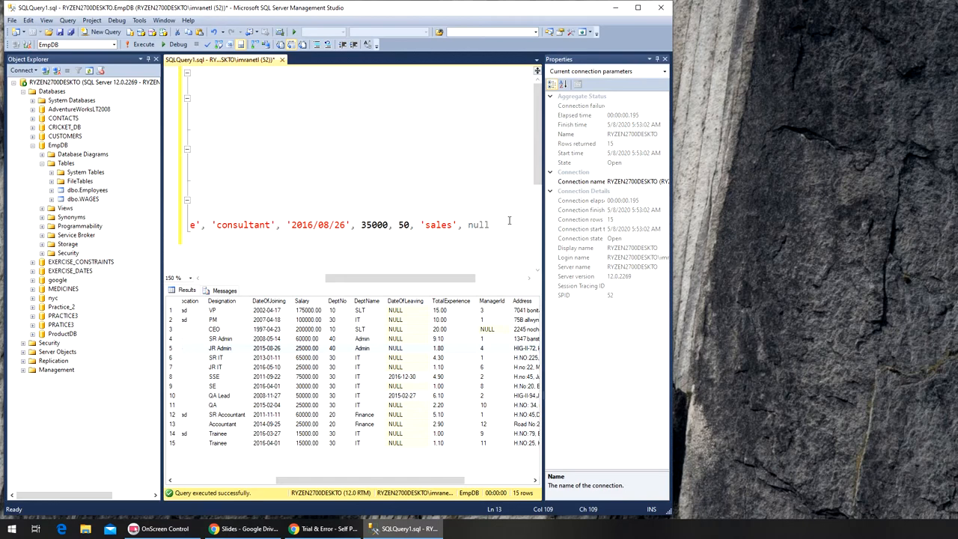
text(,)
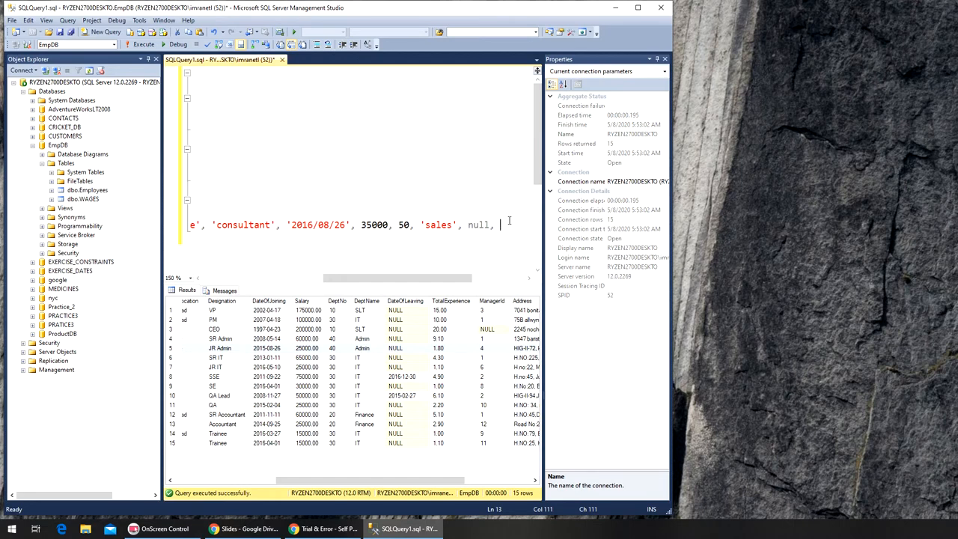
text(5, 7,)
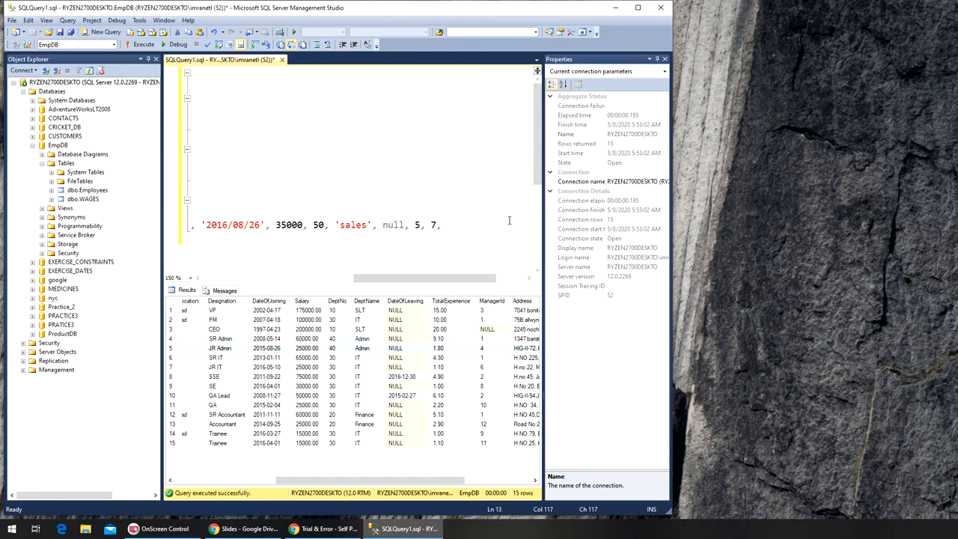
- Finish the values with address 'sector e10 banlore' and 4000, ending with a semicolon
scroll(right, 3)
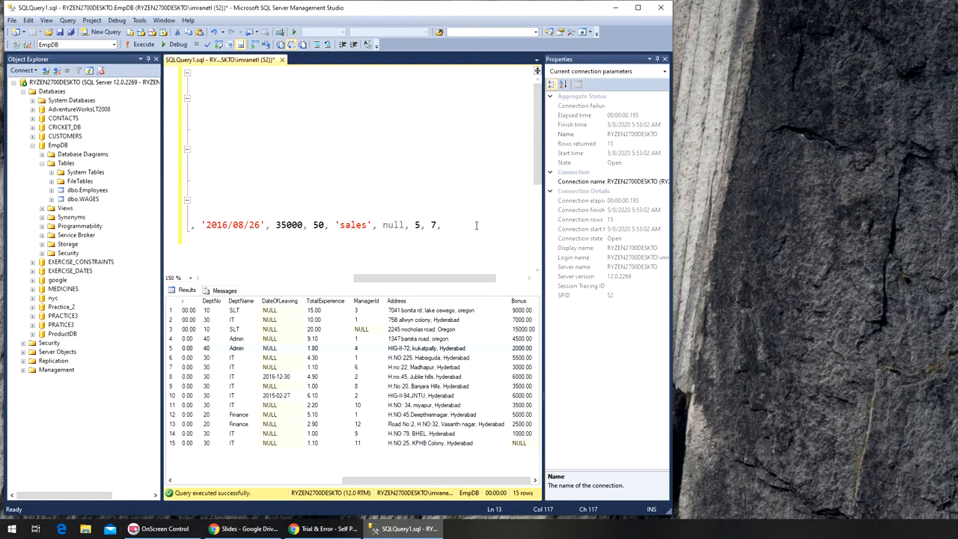
text(secto)
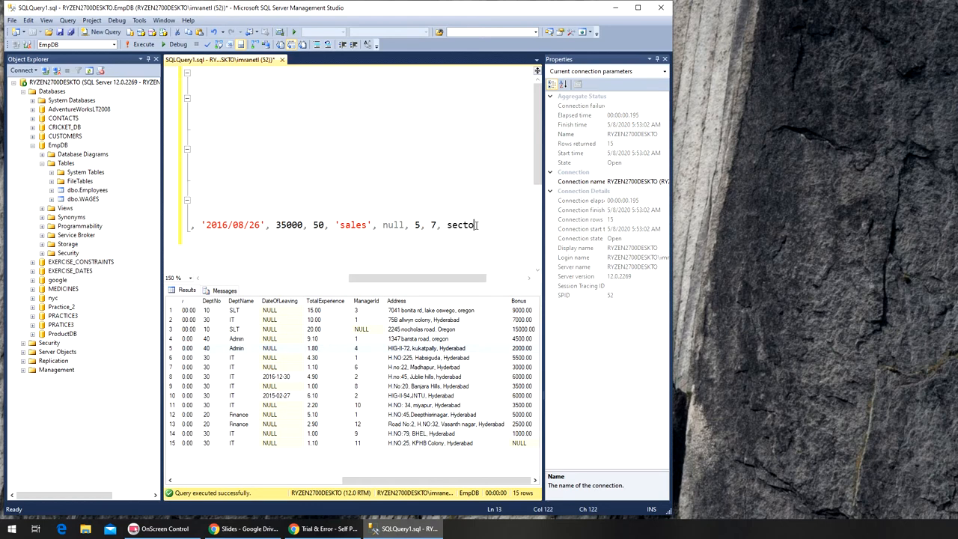
text(e10 banlo)
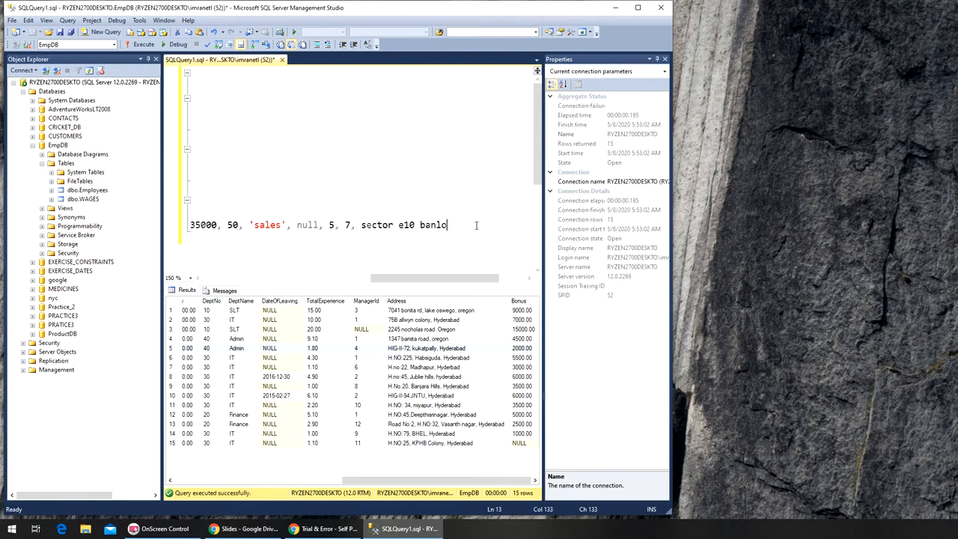
text(re)
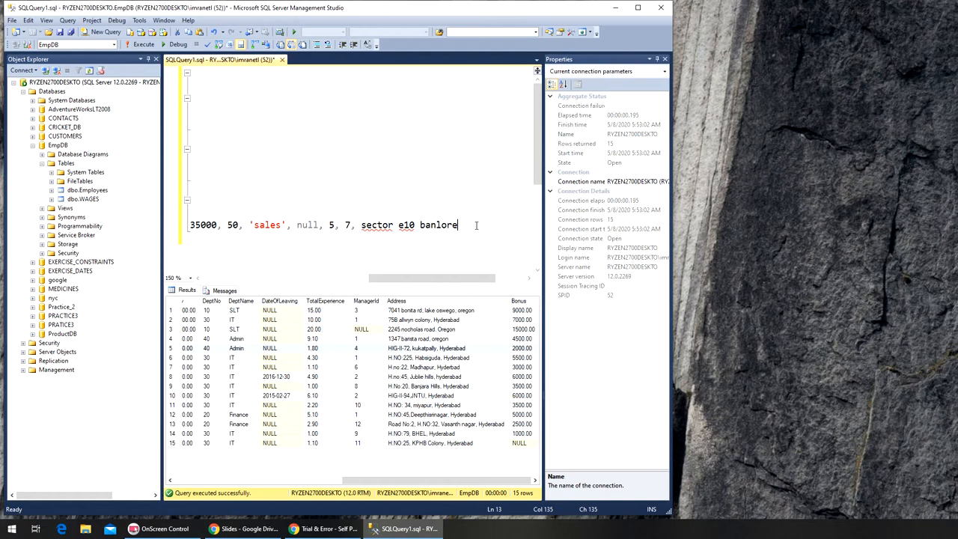
text(')
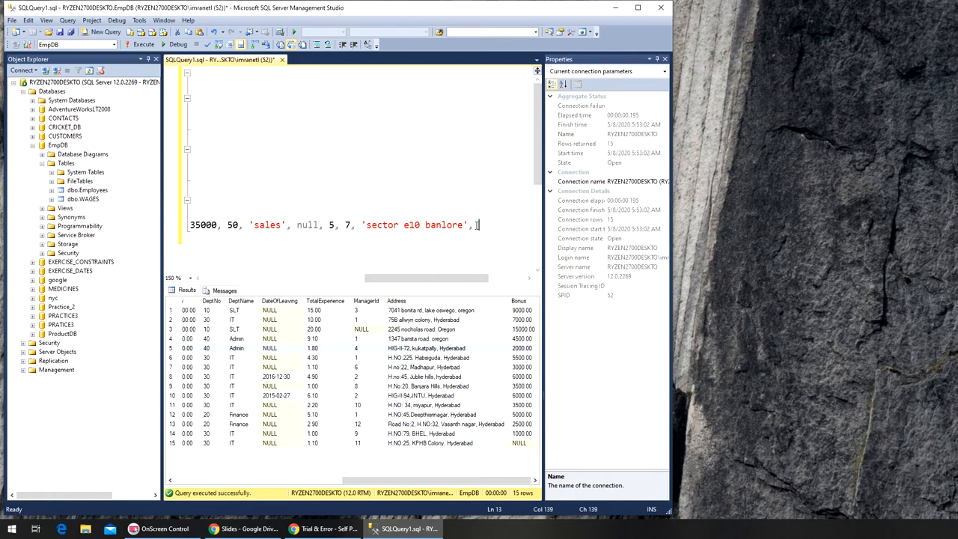
text(4000)
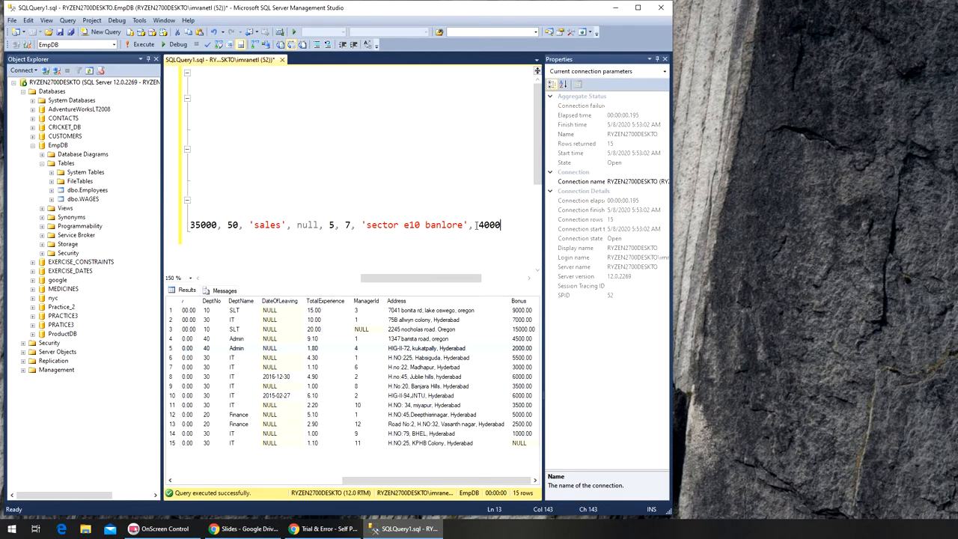
text(;)
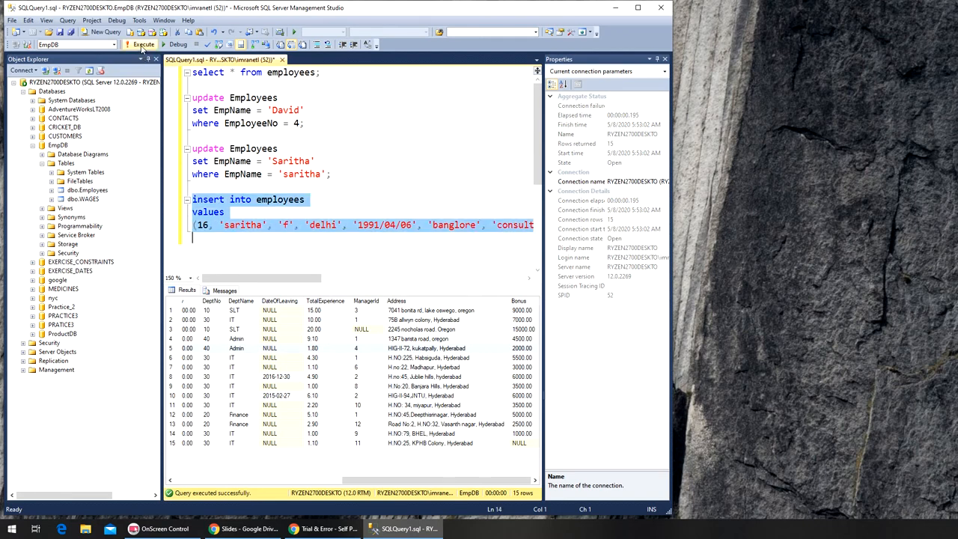
- Run the INSERT for employee 16, saritha, then list all Employees rows to confirm
click(140, 44)
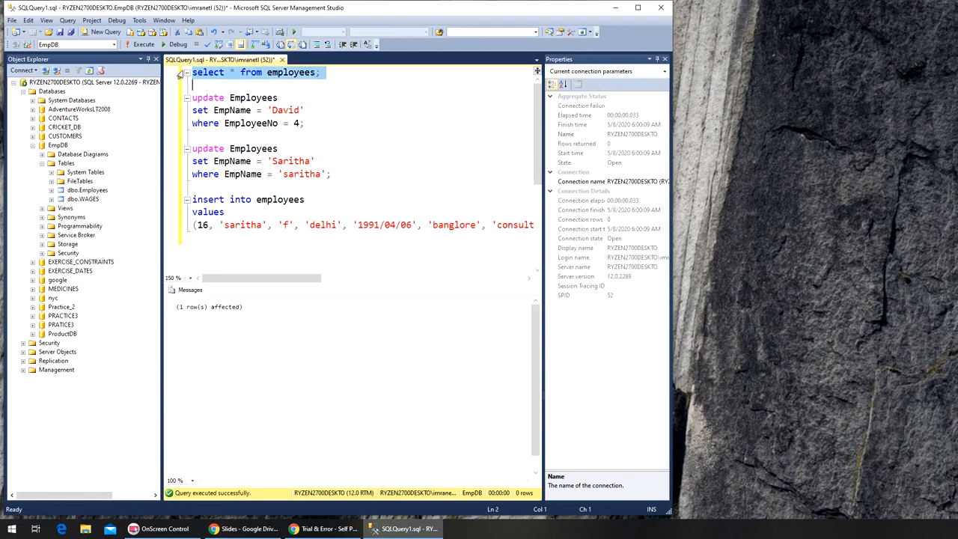
click(143, 45)
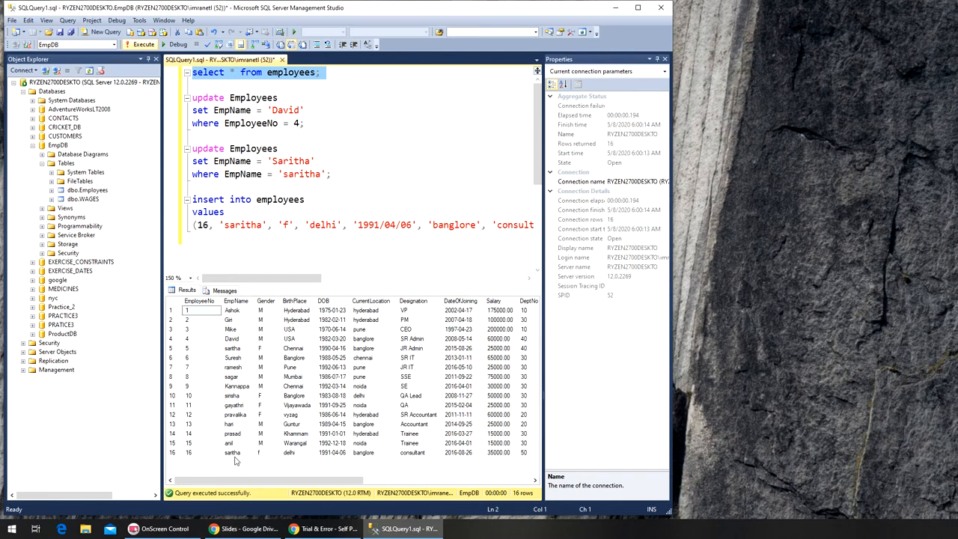
mouse_move(292, 459)
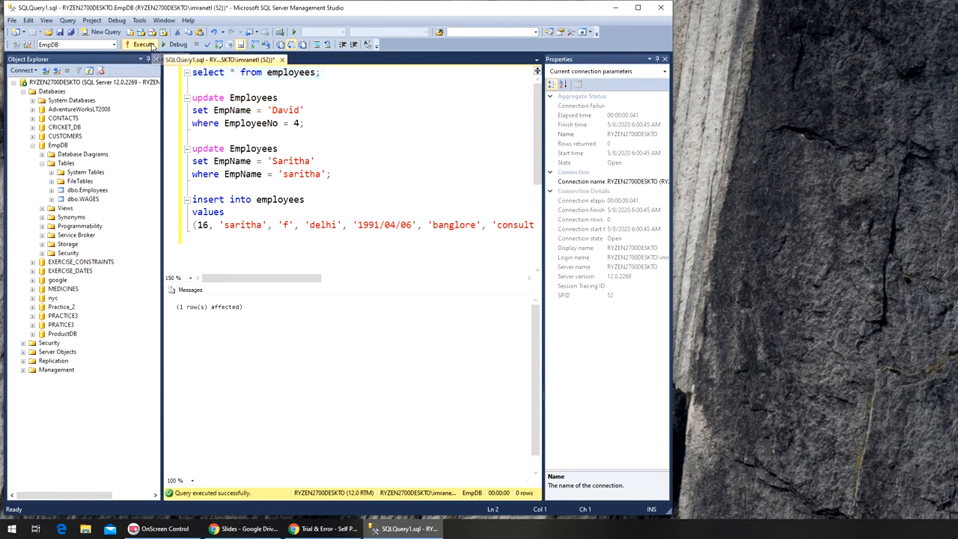
- Re-run SELECT * FROM employees to confirm rows 5 and 16 now read Saritha
click(142, 44)
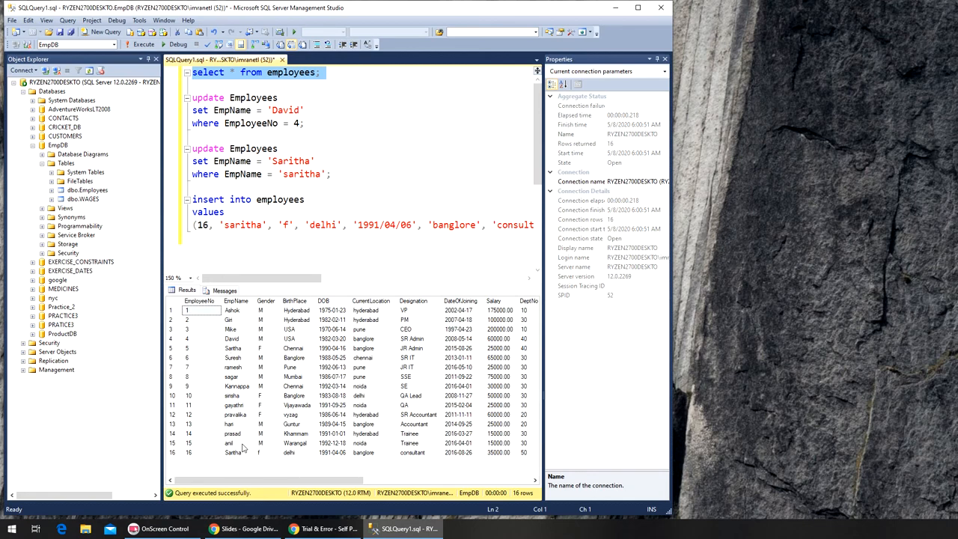
mouse_move(235, 460)
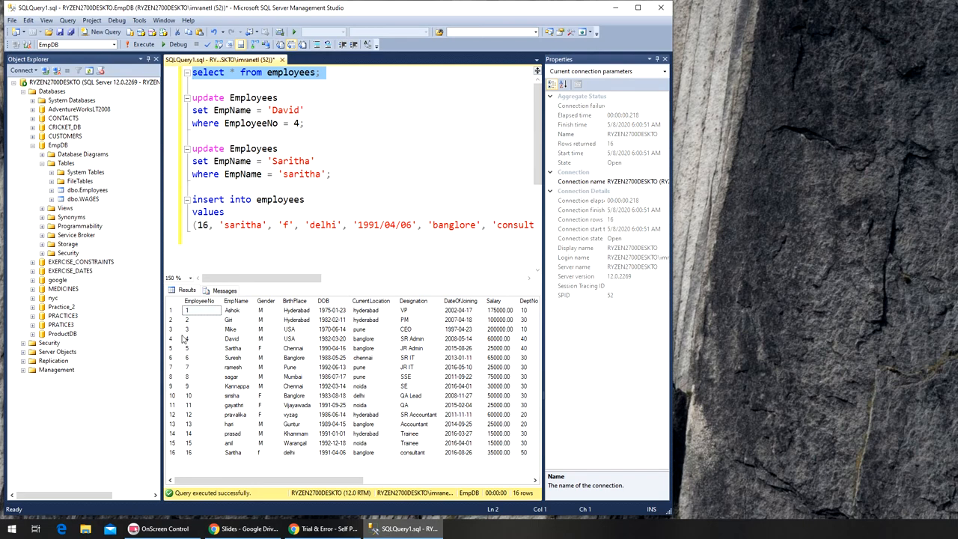
click(197, 84)
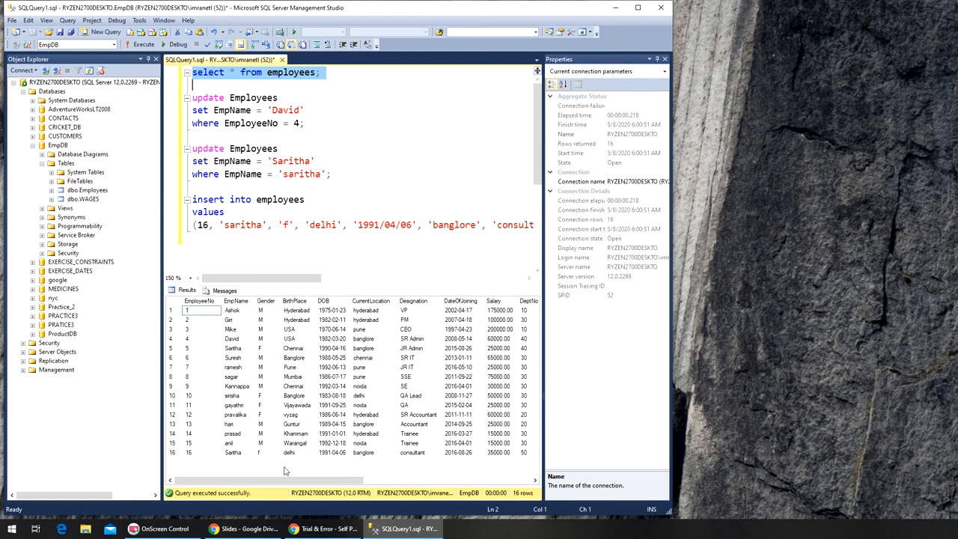
mouse_move(250, 365)
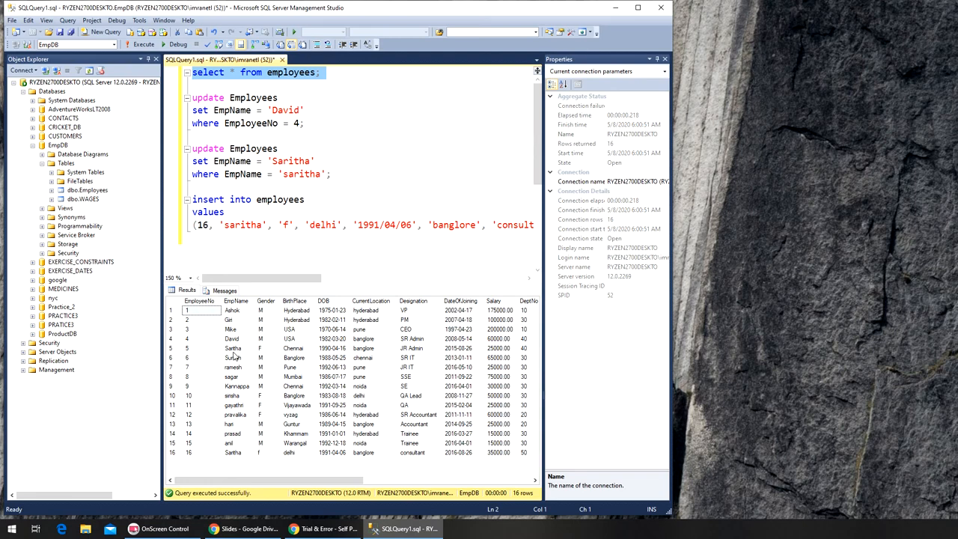
mouse_move(251, 327)
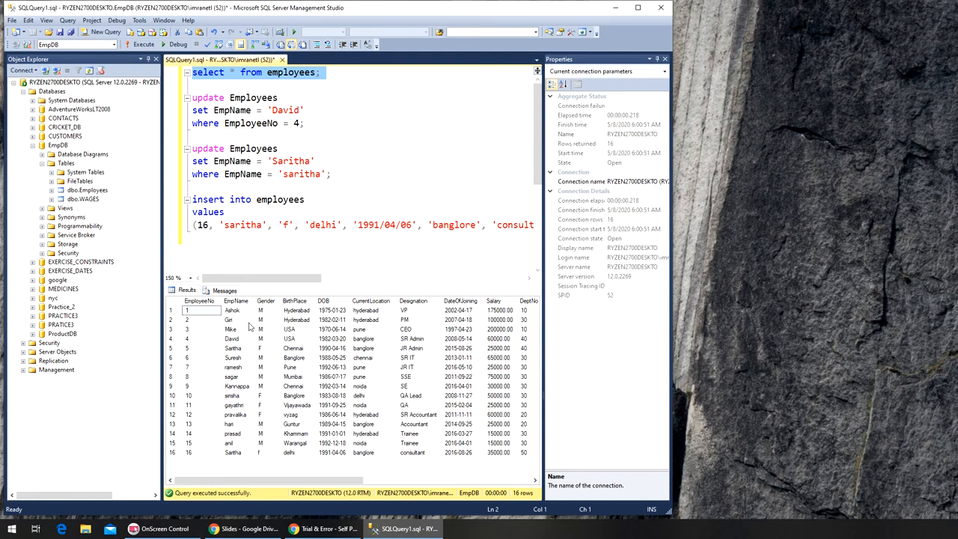
mouse_move(236, 308)
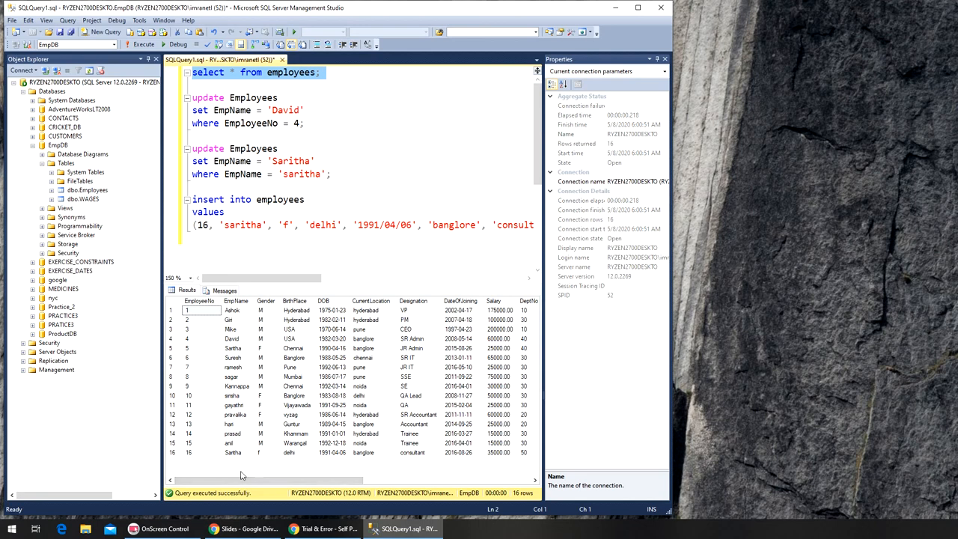
mouse_move(243, 465)
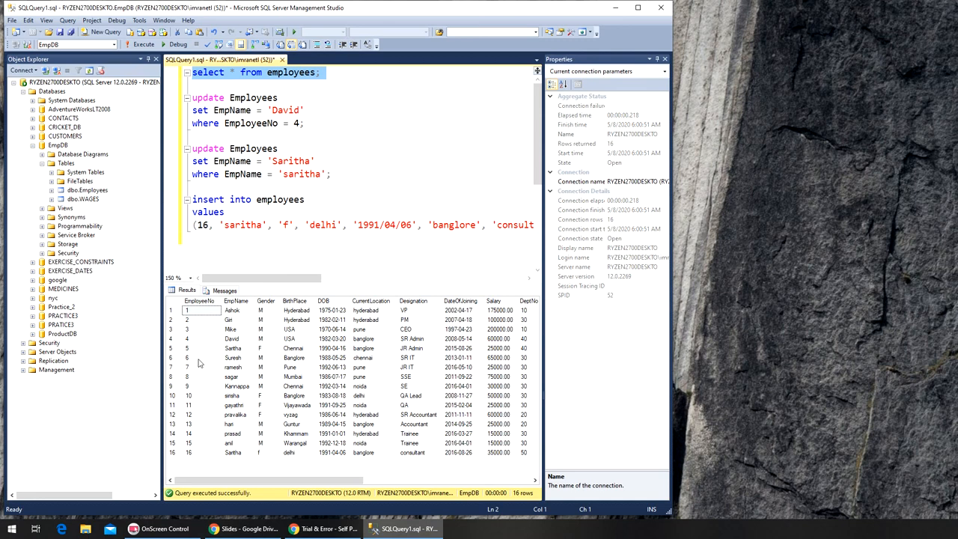
mouse_move(217, 195)
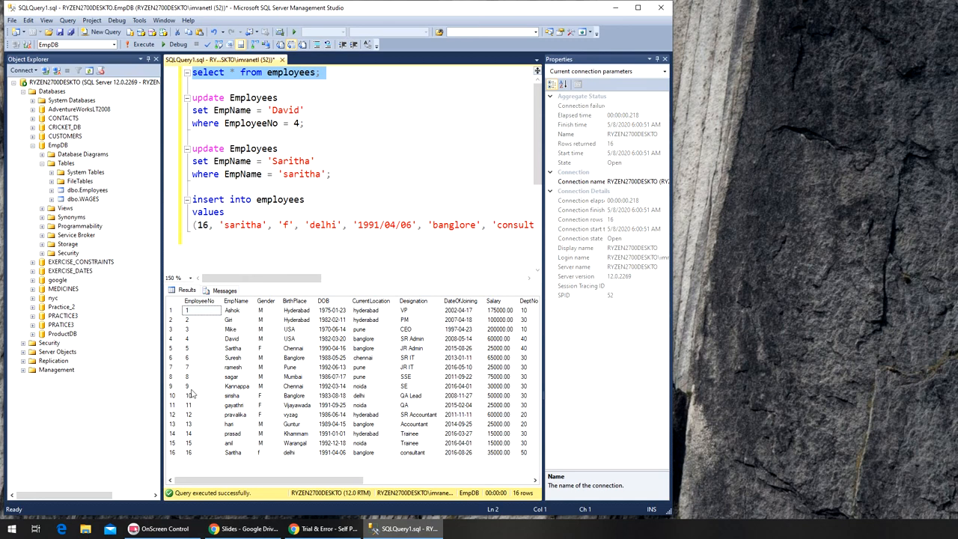
mouse_move(199, 340)
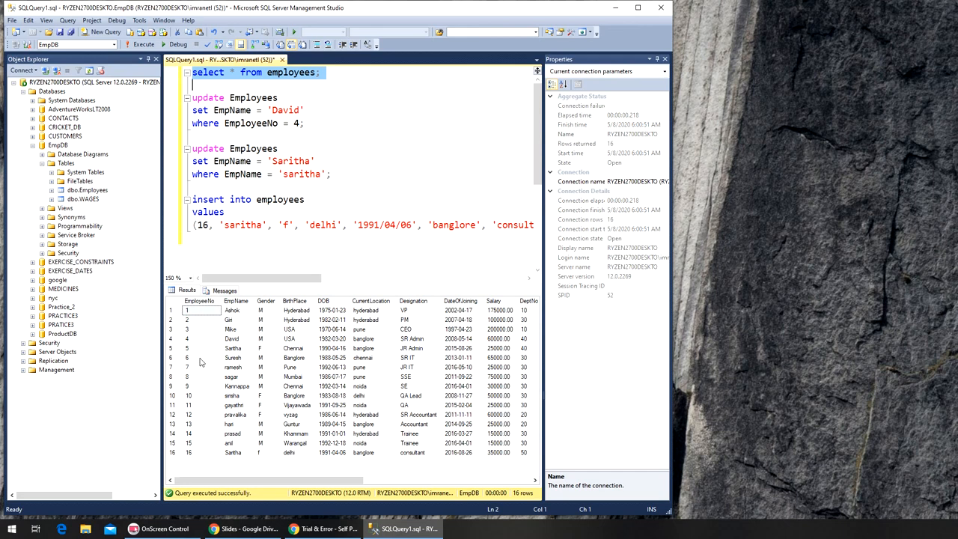
mouse_move(202, 361)
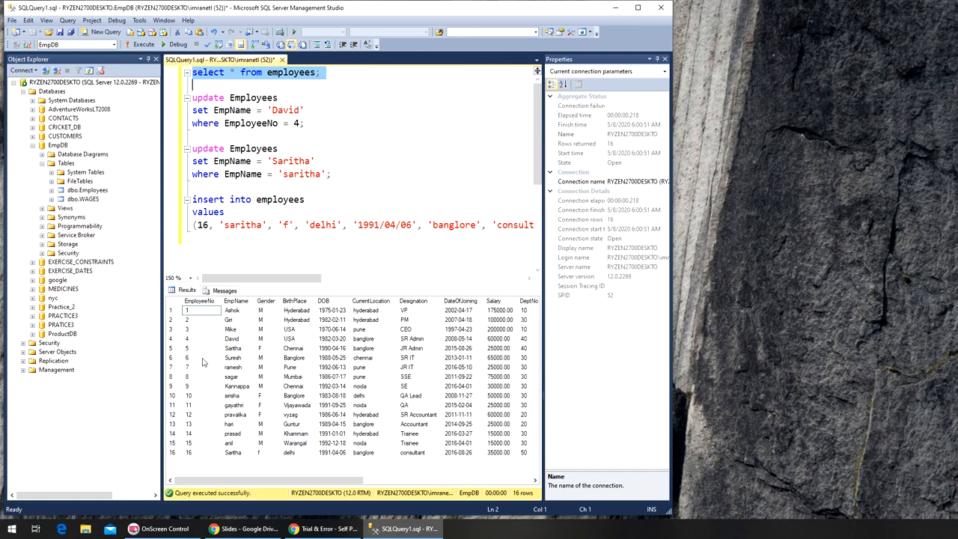